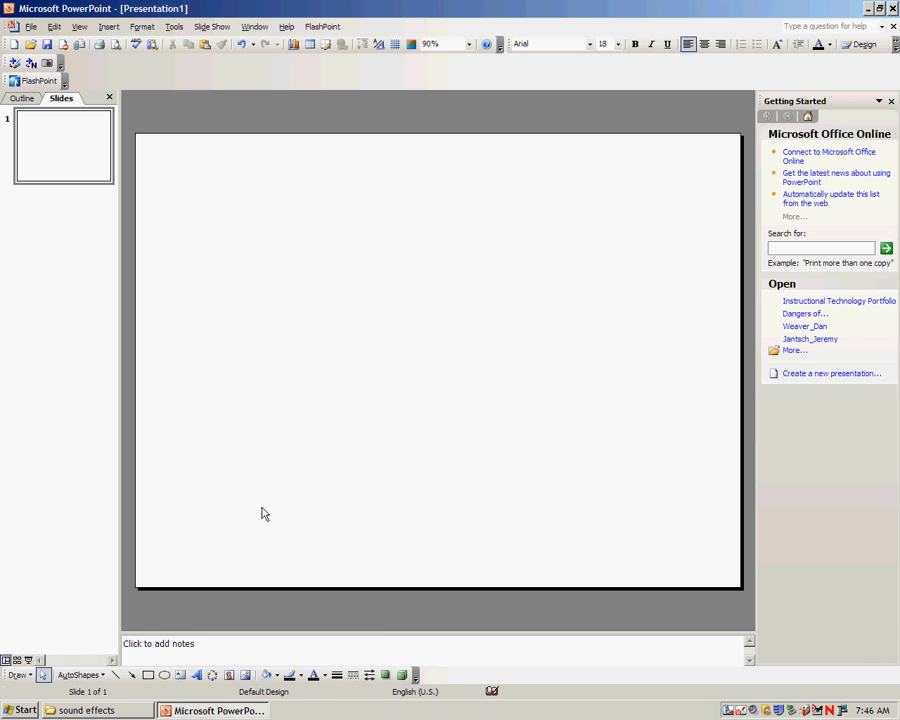
mouse_move(253, 510)
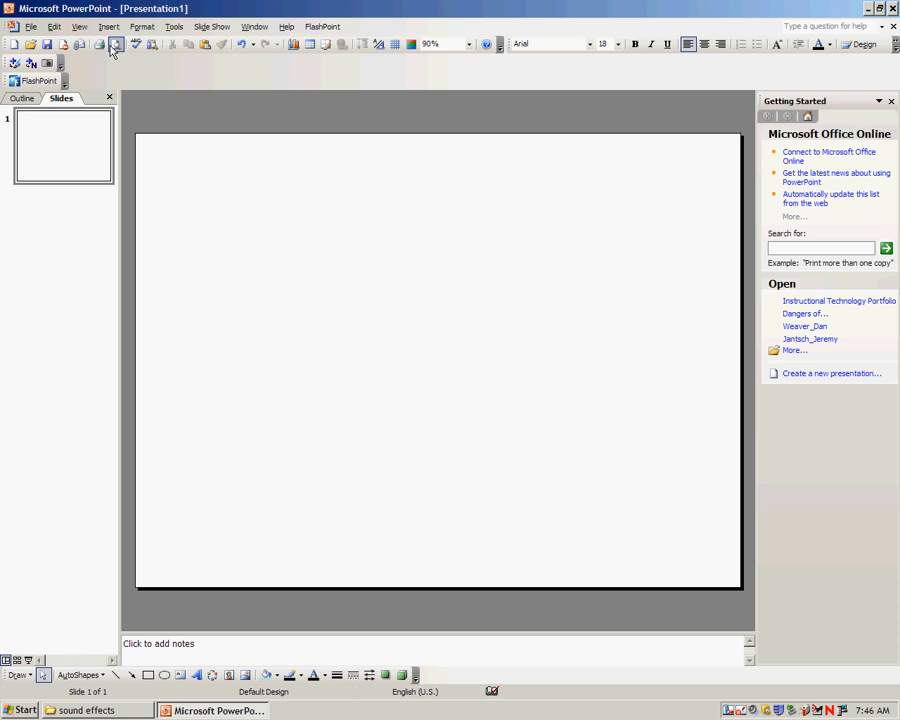
Open Insert Picture From File on the Teachers folder and select the Mr.Fogle photo
left_click(109, 26)
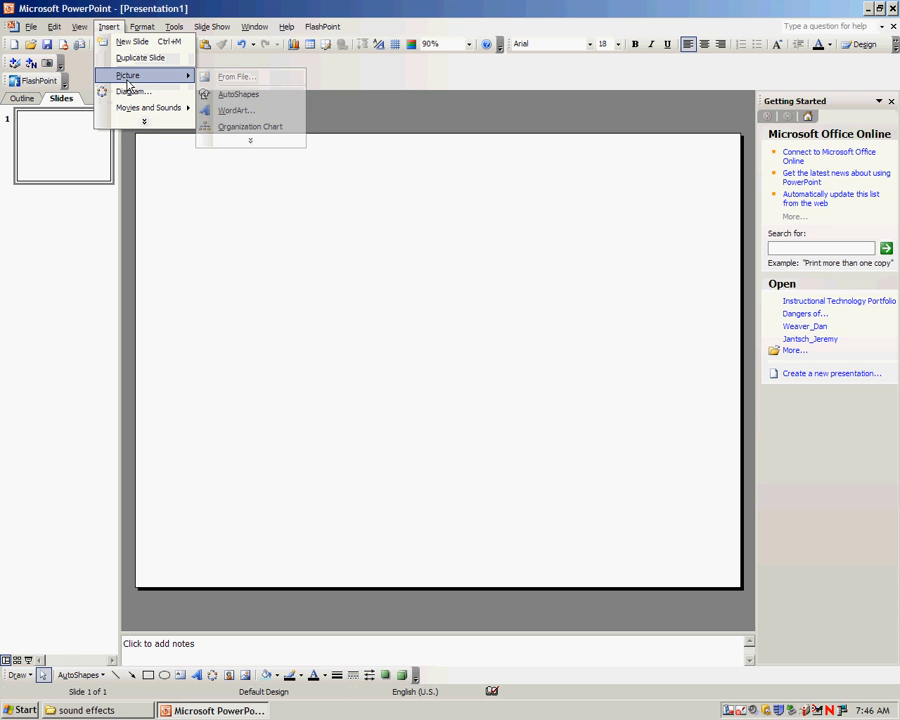
left_click(236, 76)
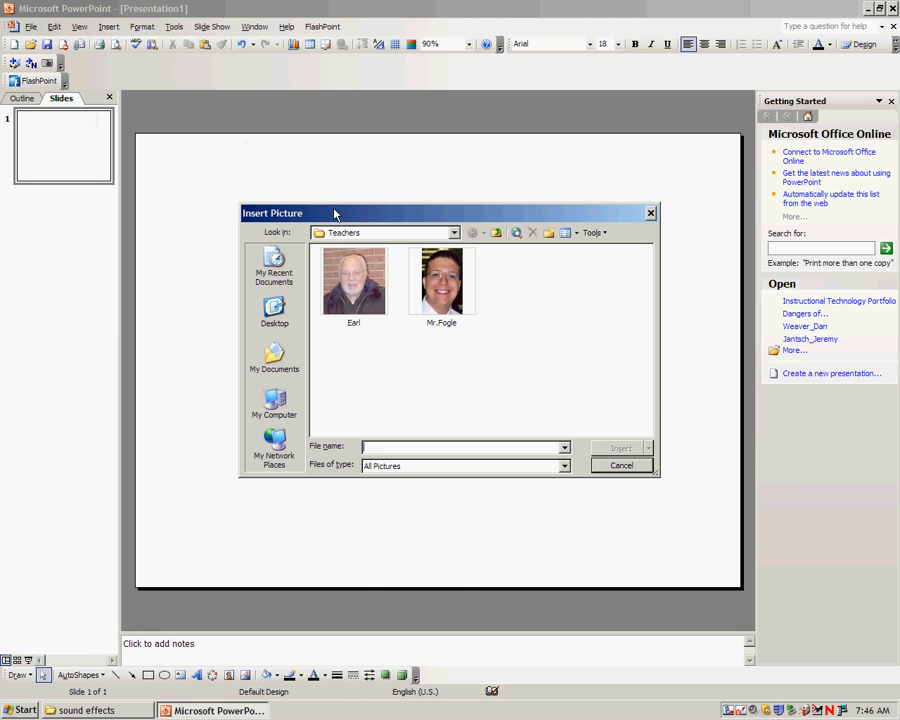
left_click(453, 232)
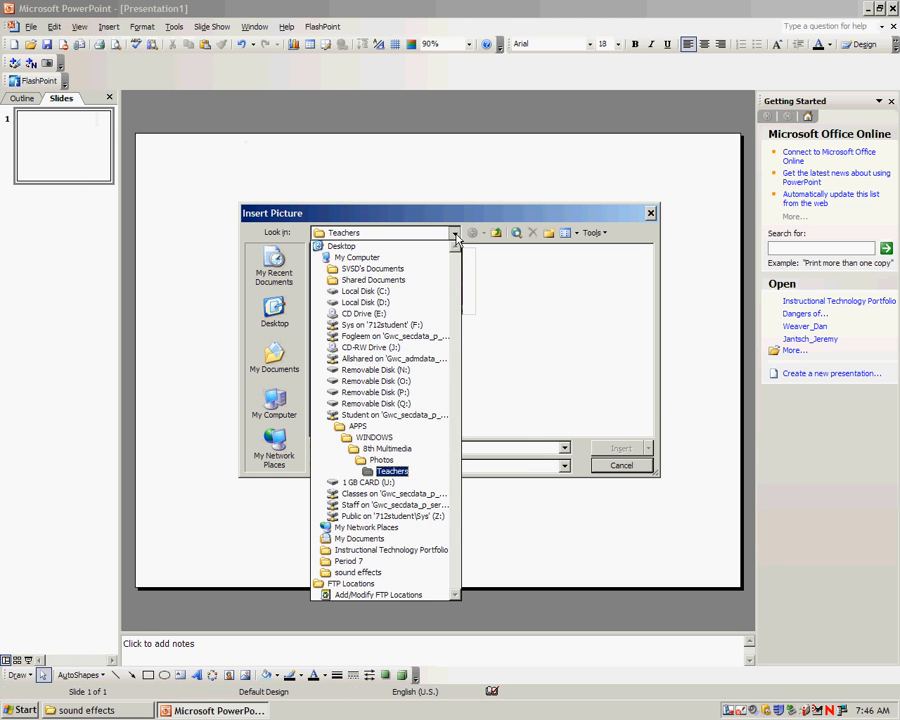
left_click(383, 448)
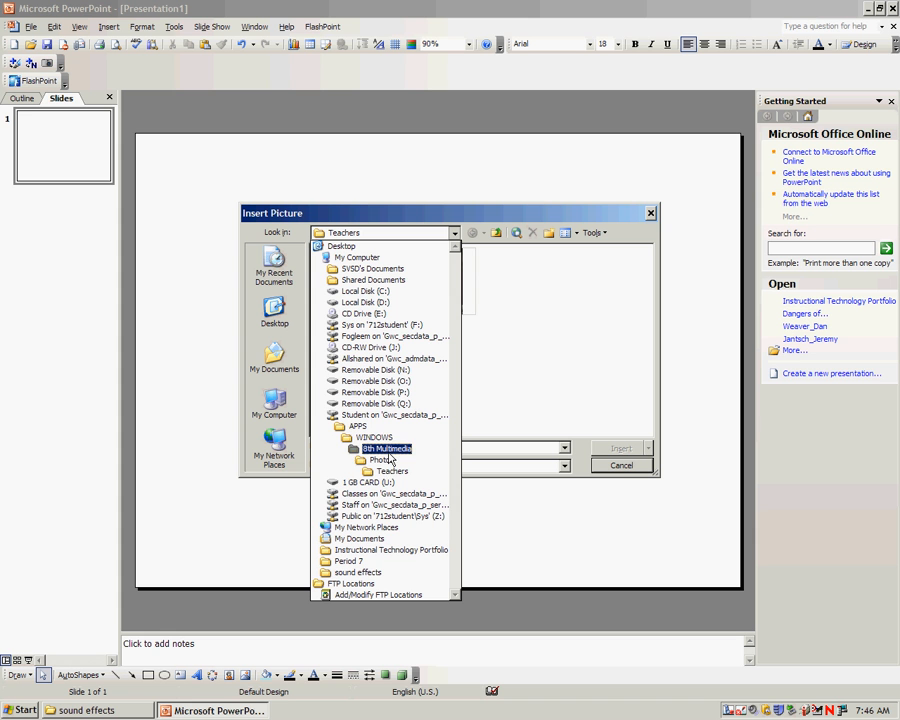
left_click(380, 460)
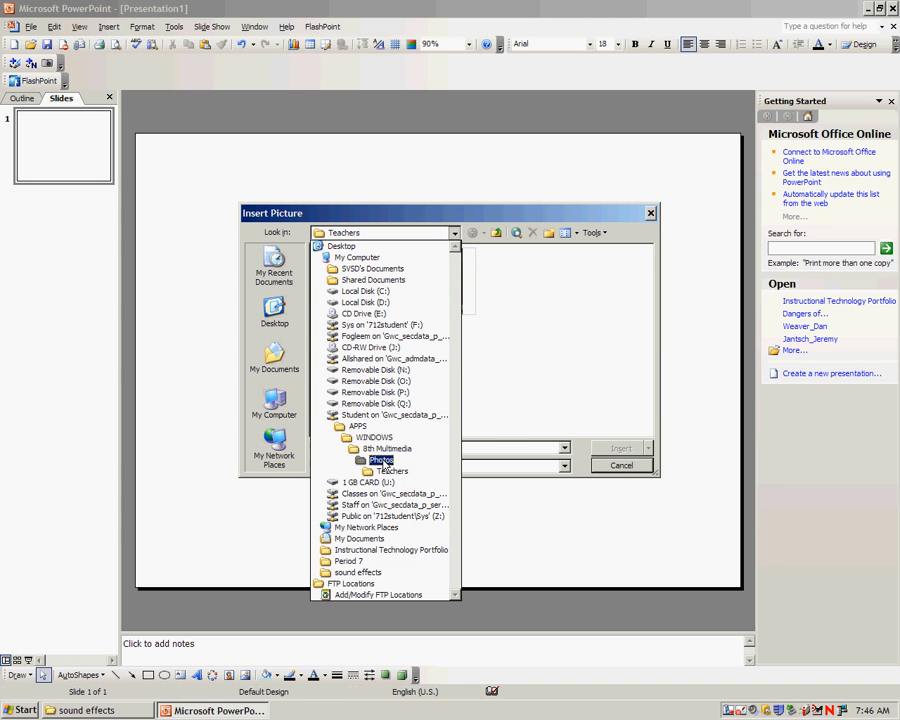
left_click(391, 471)
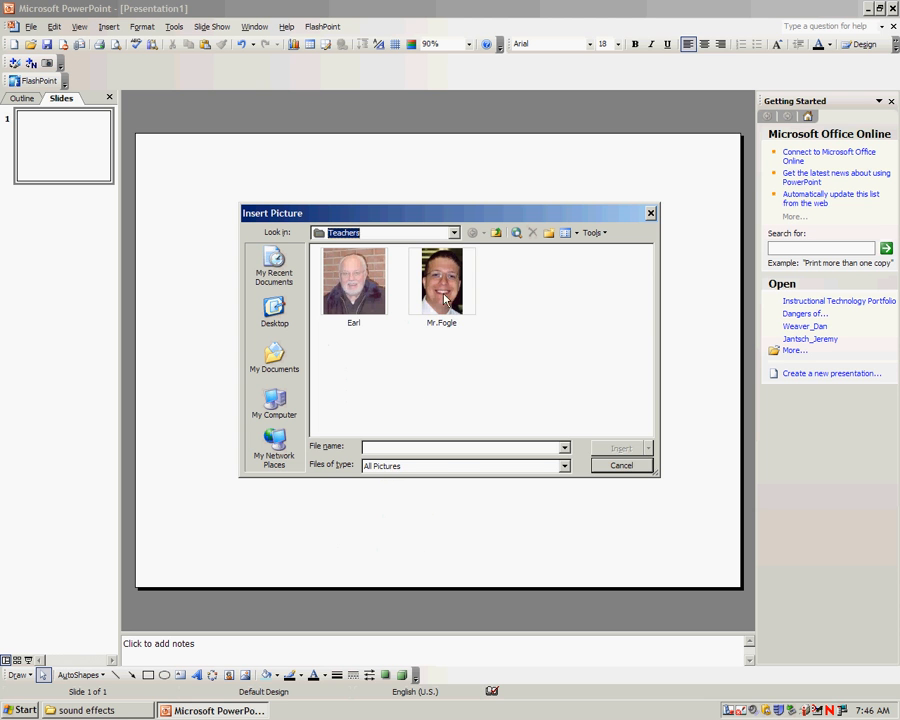
left_click(441, 280)
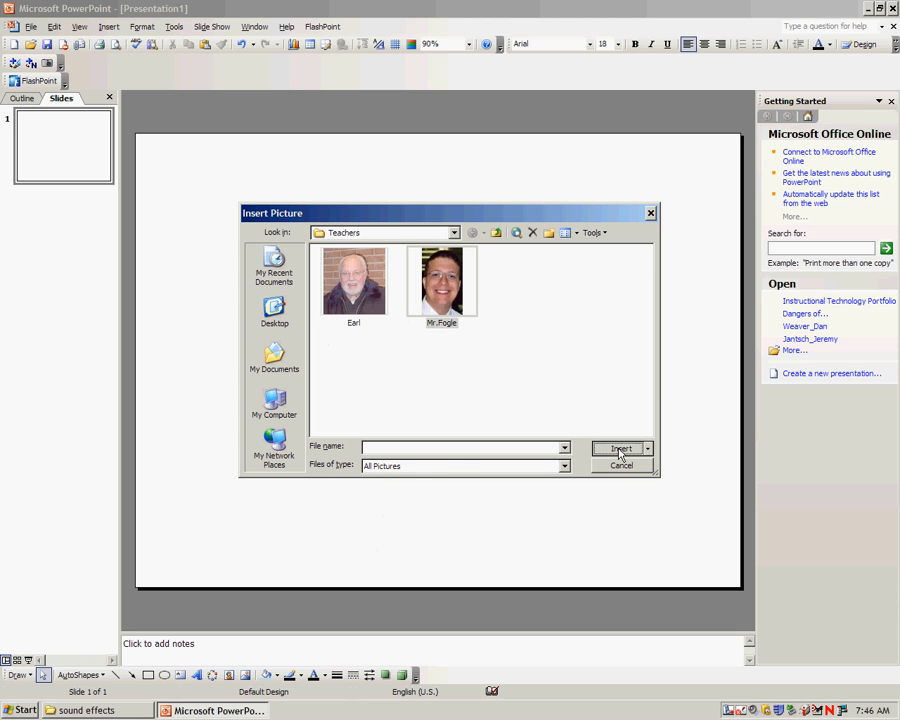
Insert the Mr.Fogle photo onto the slide and dismiss its context menu
left_click(621, 448)
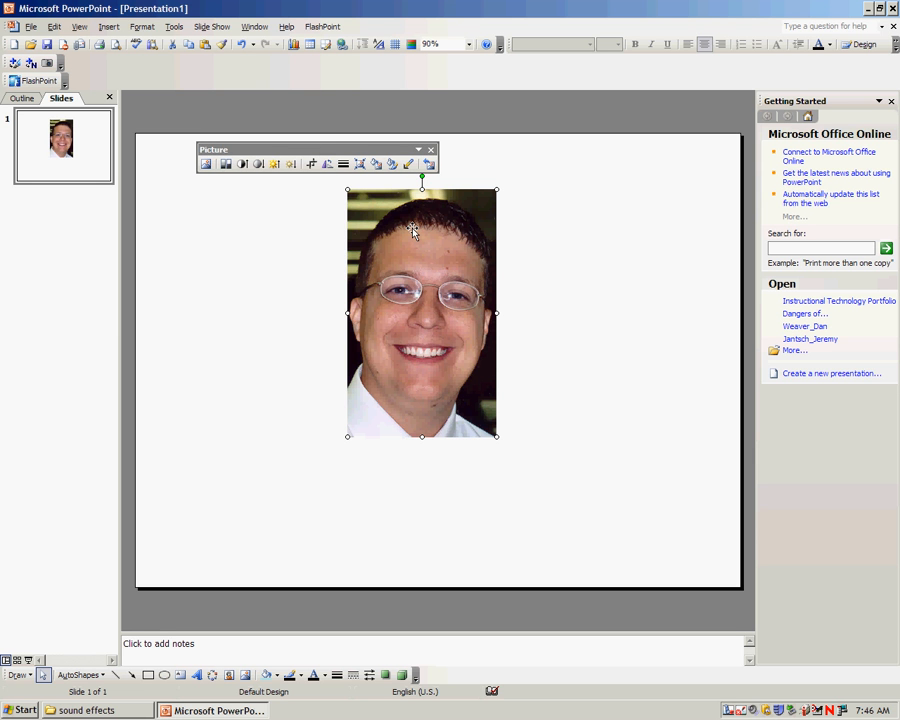
right_click(413, 232)
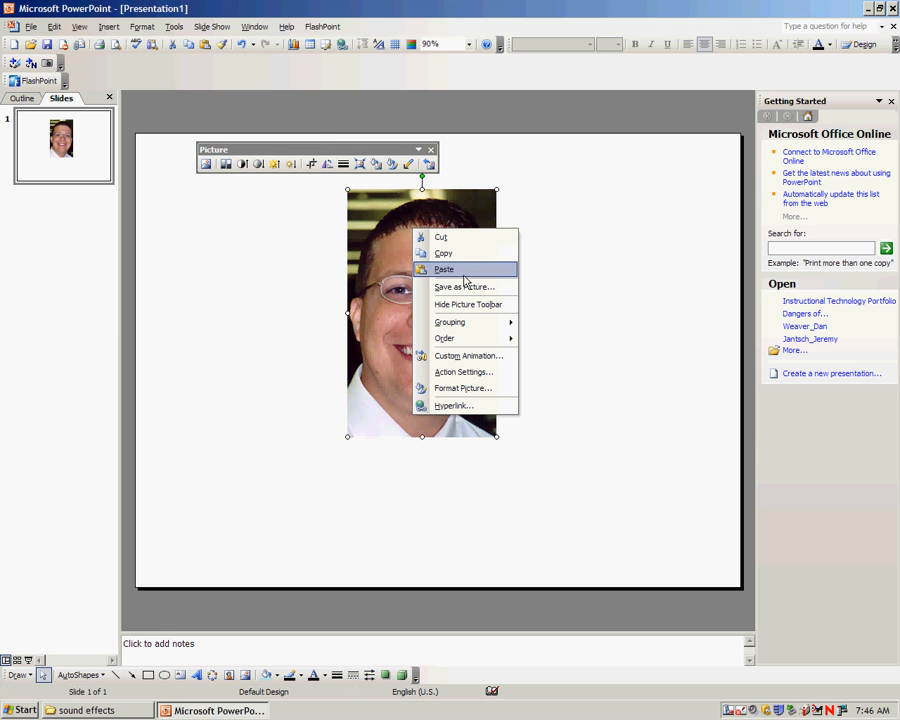
mouse_move(467, 305)
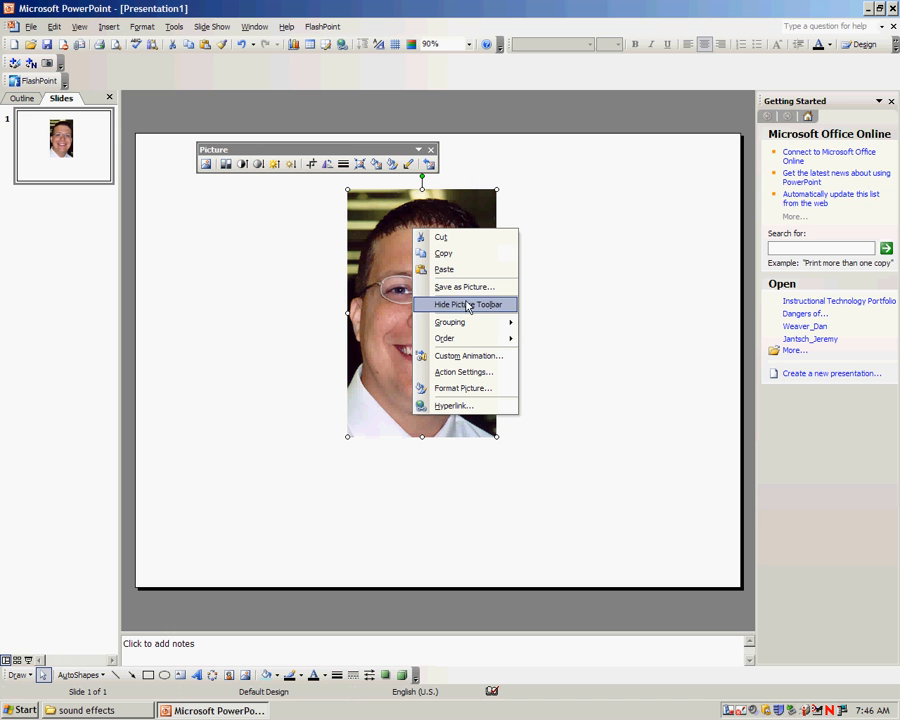
mouse_move(437, 305)
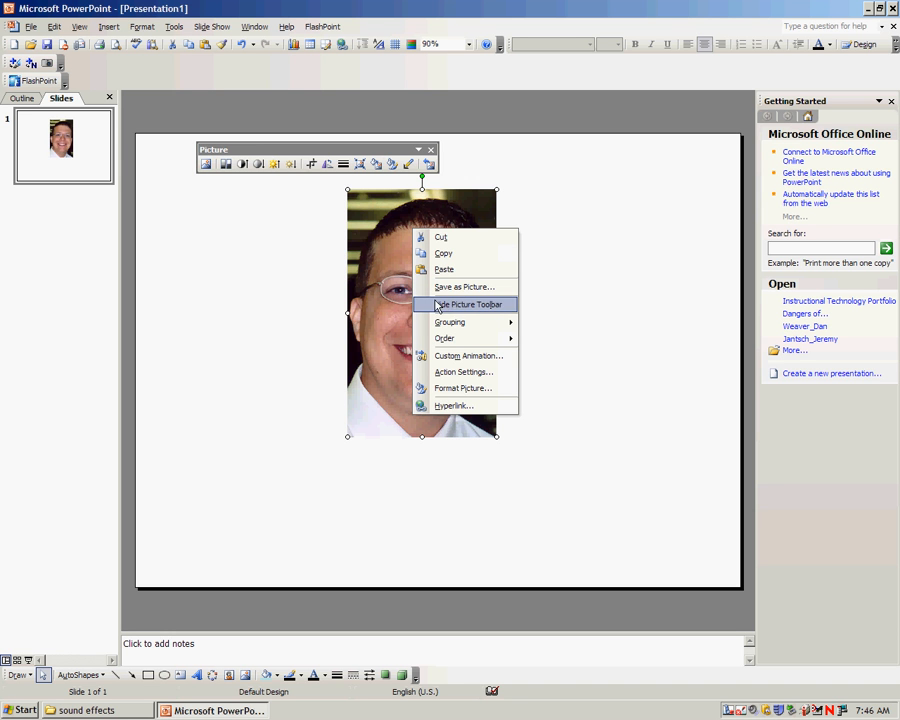
left_click(466, 304)
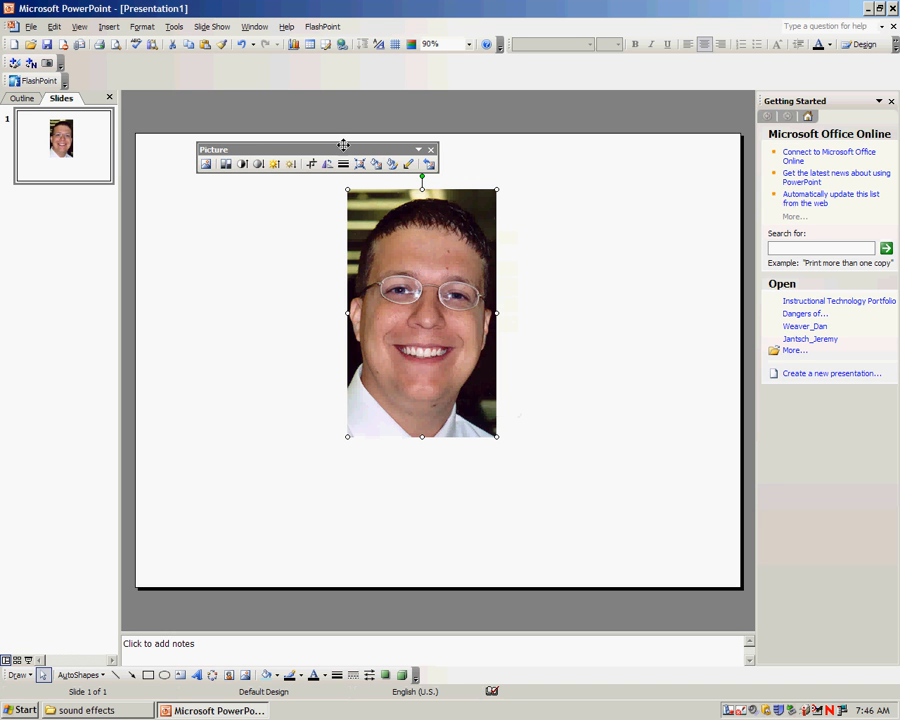
mouse_move(312, 164)
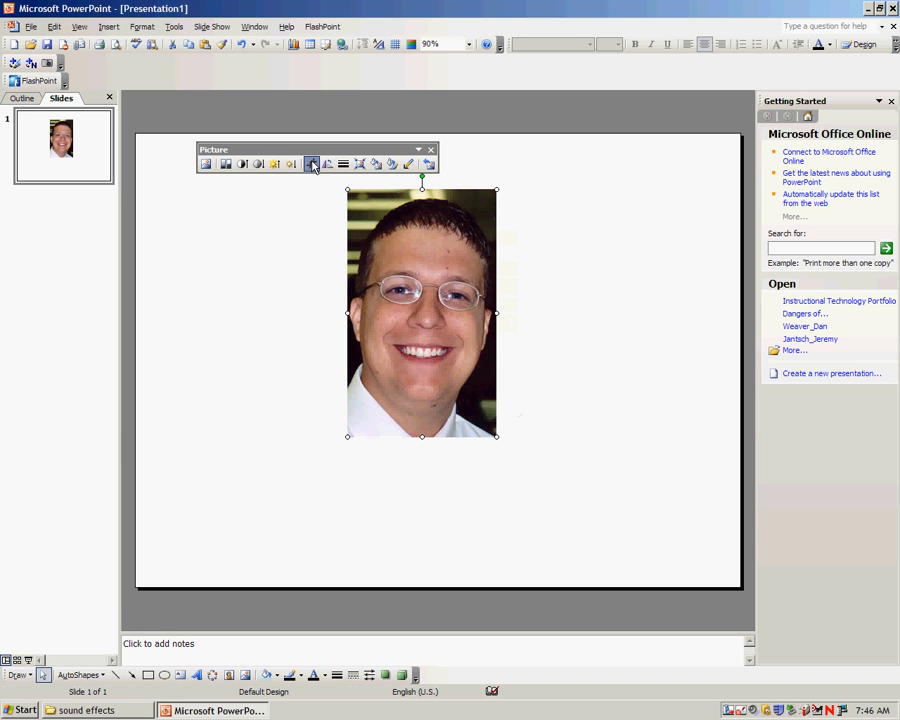
Crop the Mr.Fogle photo to a small head and move it to the upper centre
left_click(311, 163)
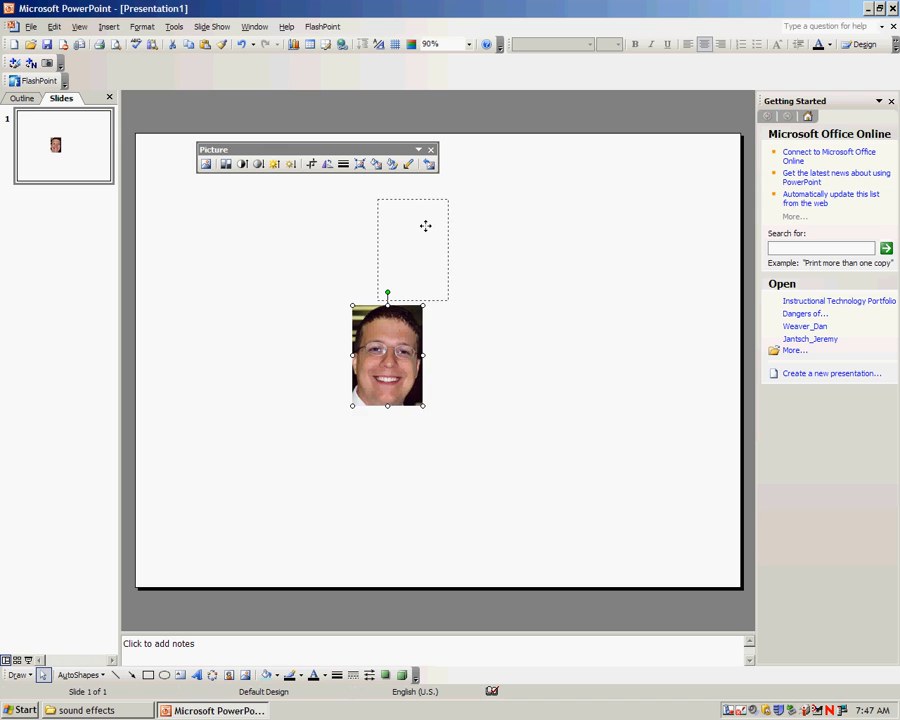
left_click_drag(387, 355, 412, 248)
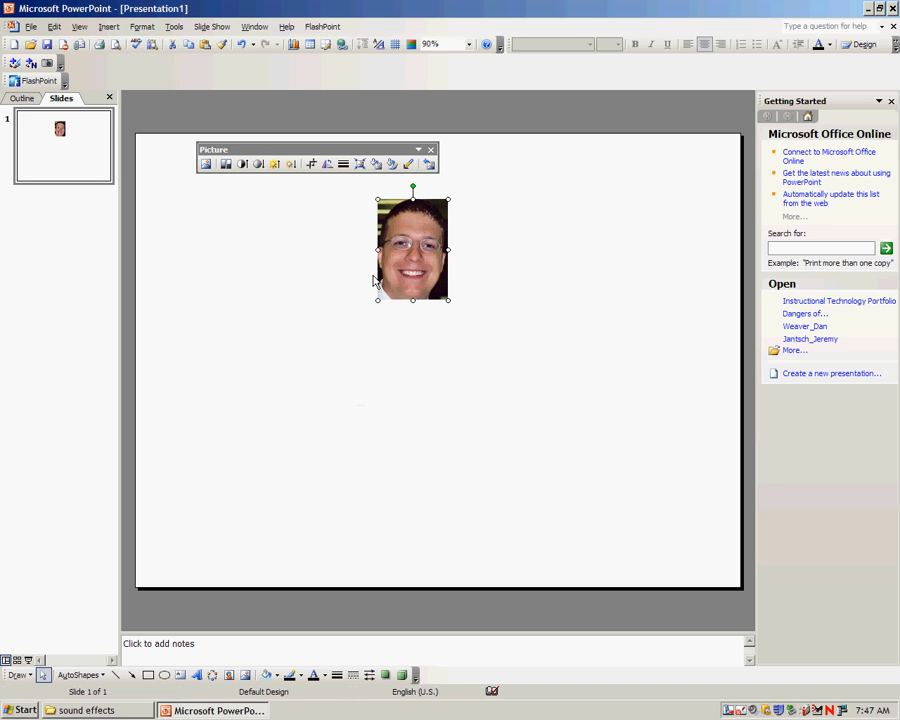
mouse_move(293, 571)
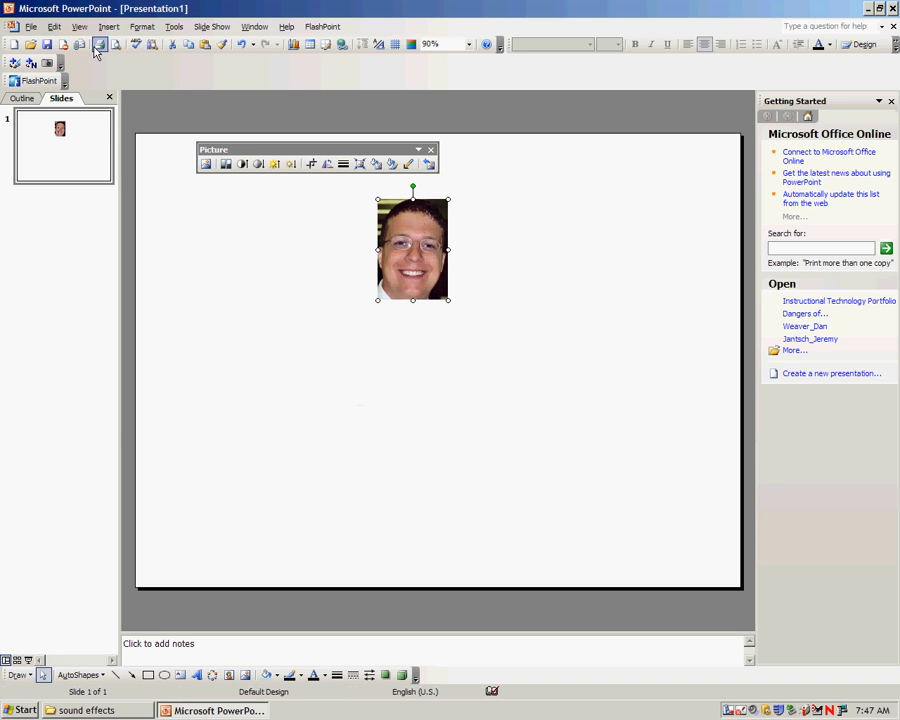
Deselect the photo using the View menu and open the AutoShapes catalogue for a trapezoid
left_click(79, 26)
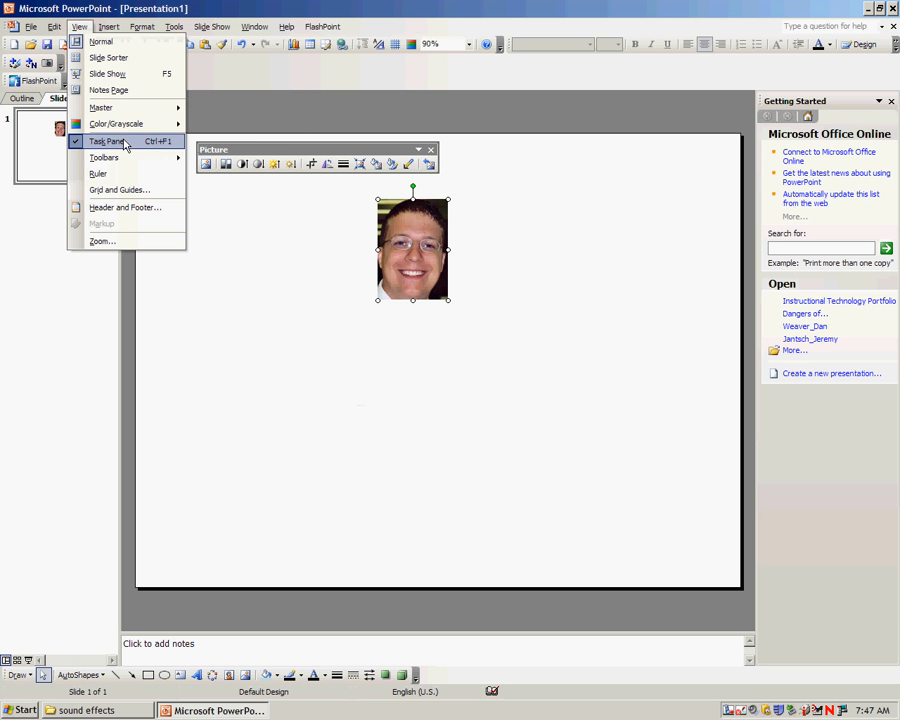
left_click(104, 158)
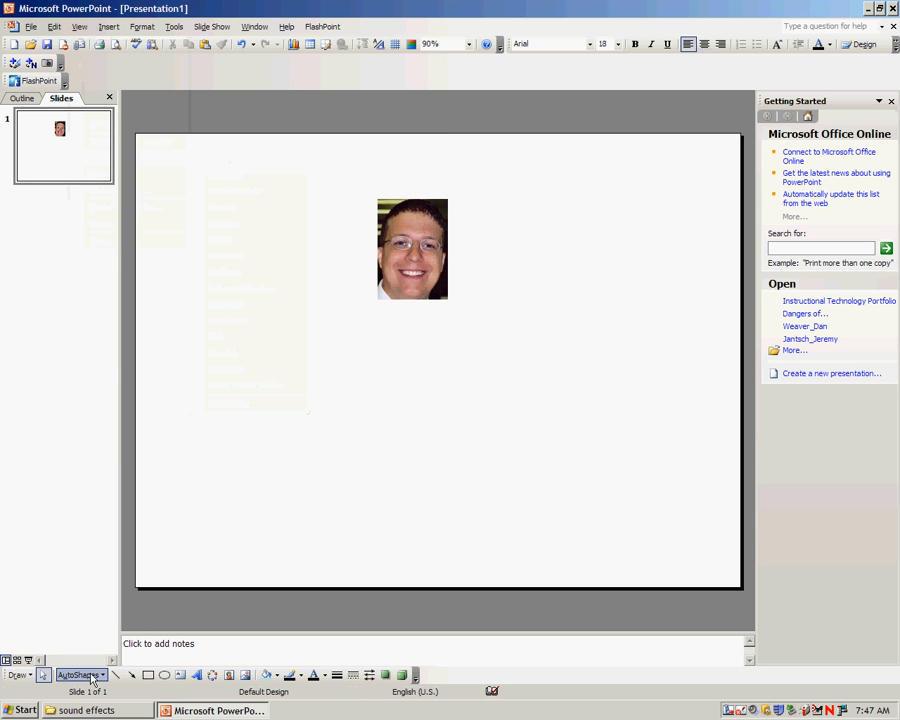
left_click(78, 674)
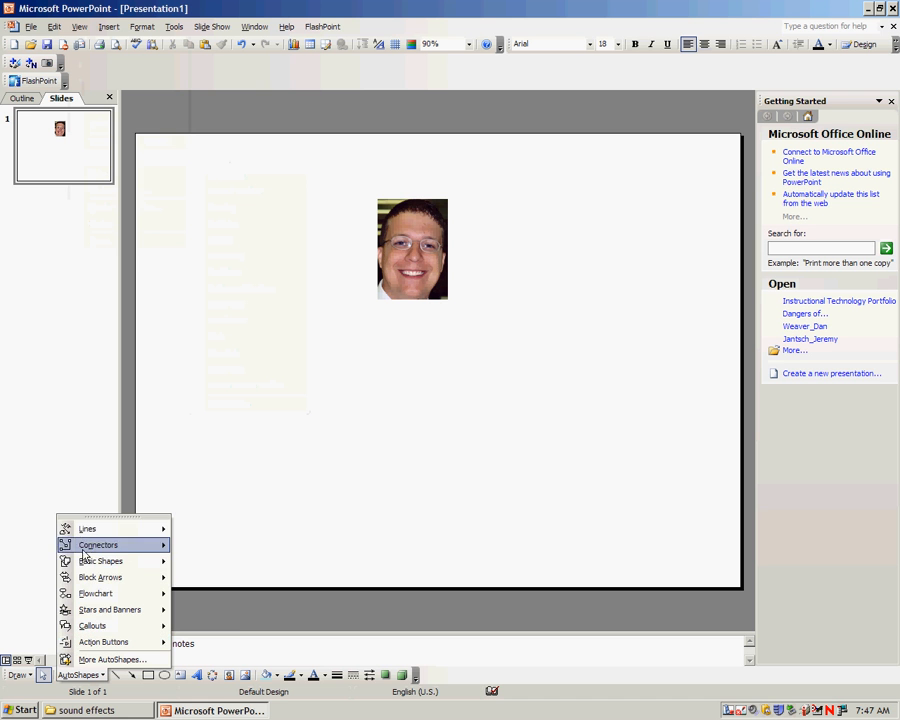
mouse_move(100, 561)
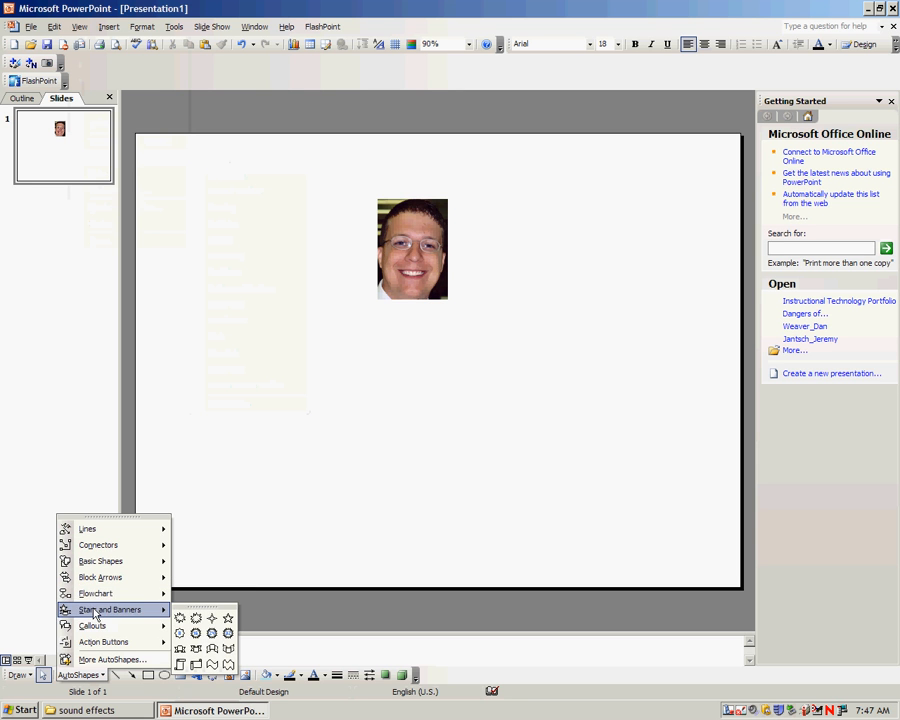
mouse_move(103, 641)
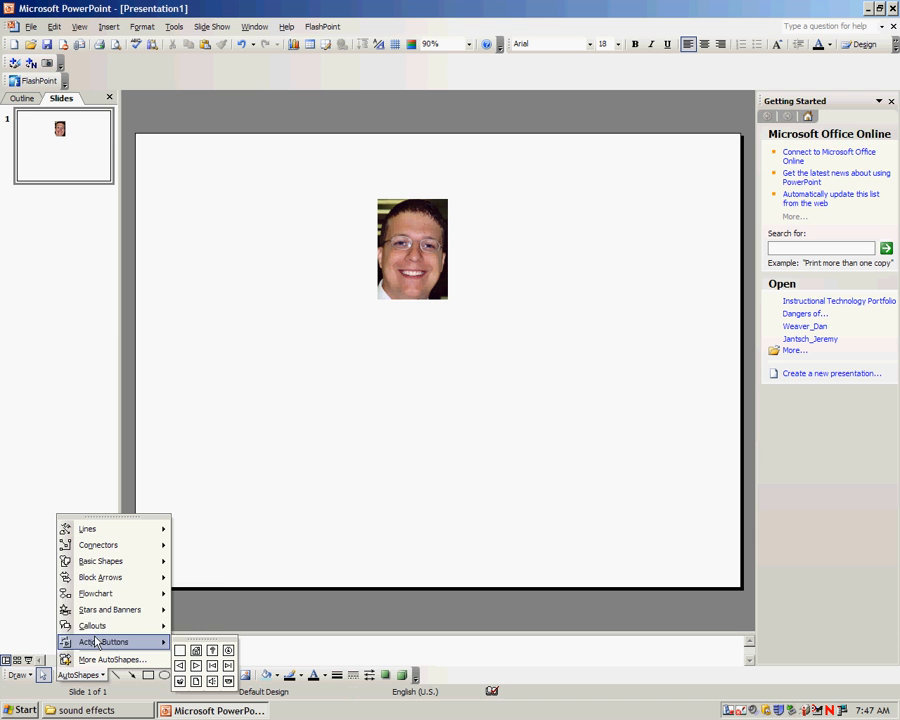
mouse_move(100, 561)
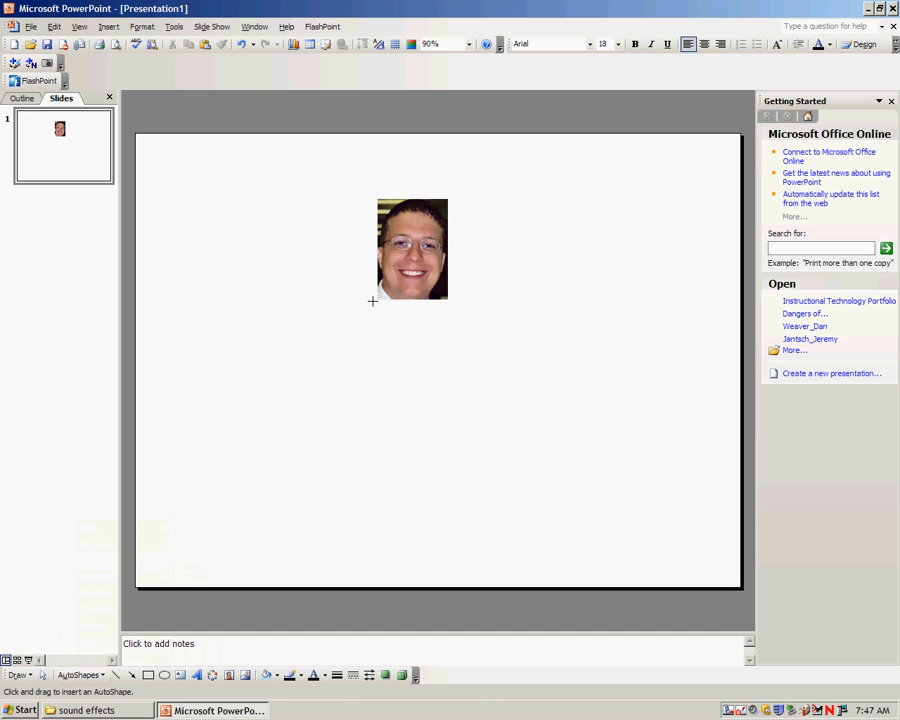
Draw a trapezoid torso and a narrow rectangular leg beneath the head, then copy the leg
left_click_drag(373, 300, 473, 390)
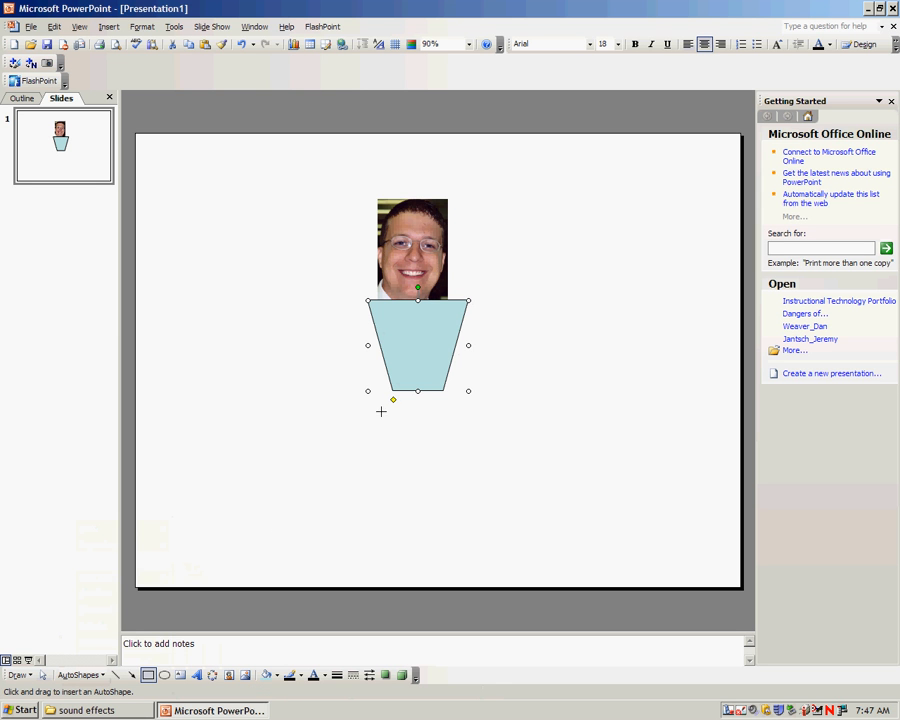
left_click_drag(393, 400, 410, 460)
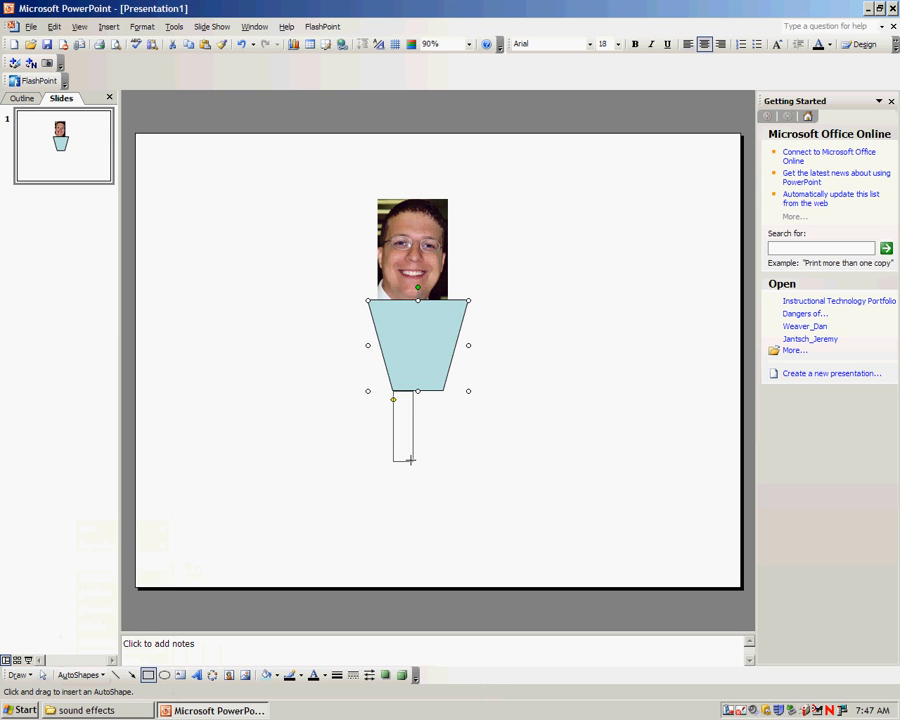
right_click(415, 400)
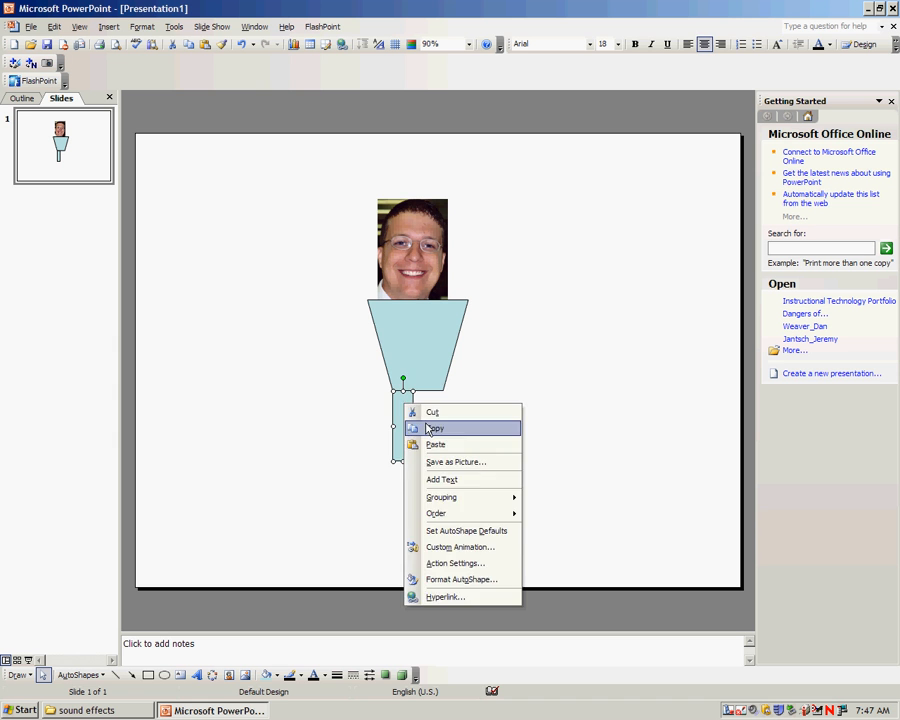
left_click(435, 444)
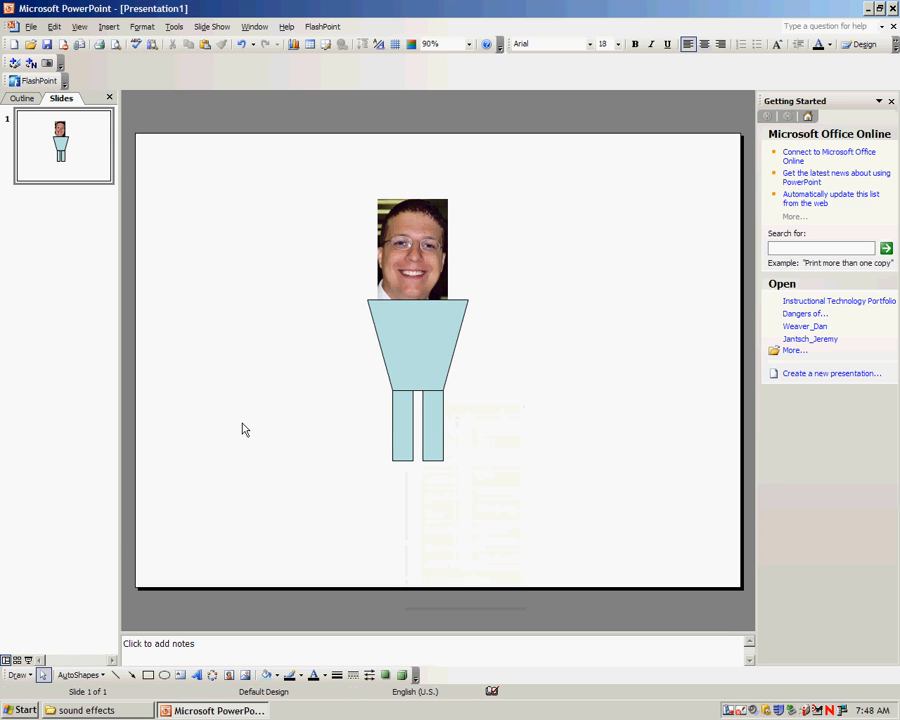
Draw curved arrow arms on the left and right of the torso, then select the right arm
left_click(80, 674)
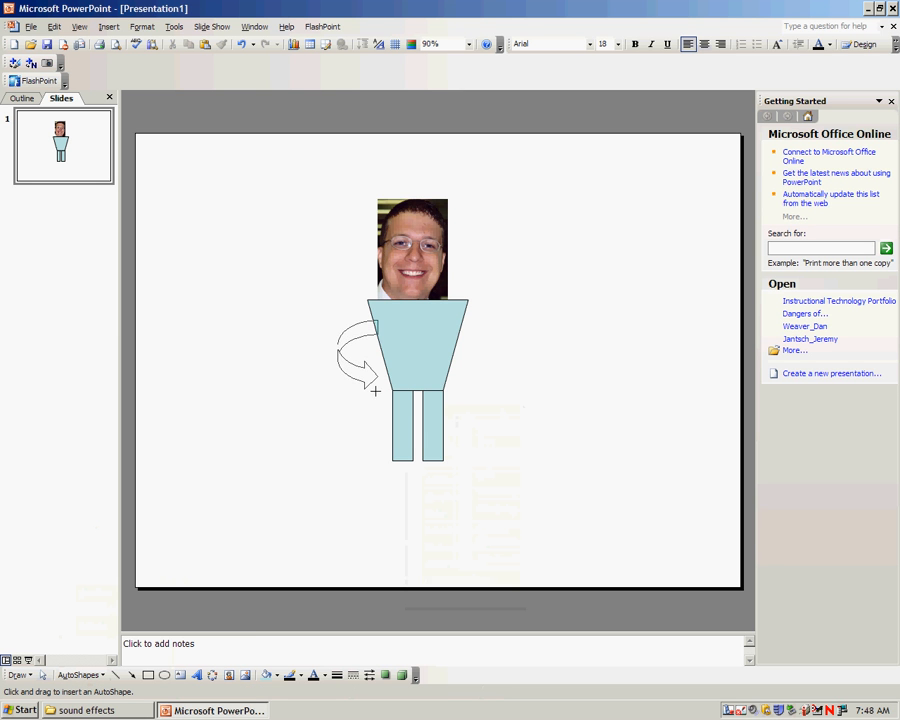
left_click(360, 350)
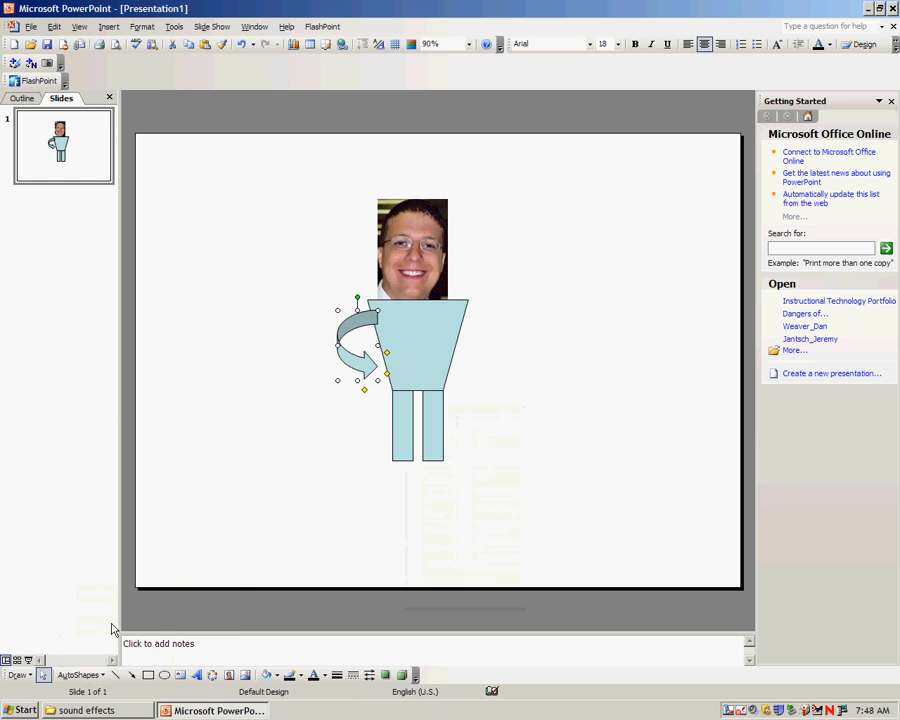
left_click(78, 674)
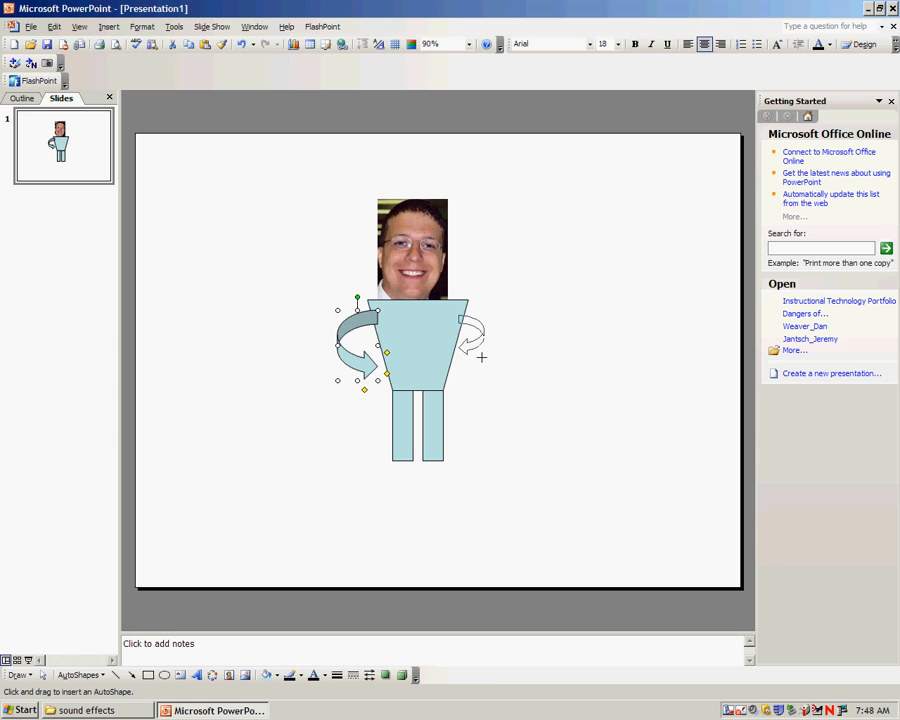
left_click_drag(355, 345, 470, 345)
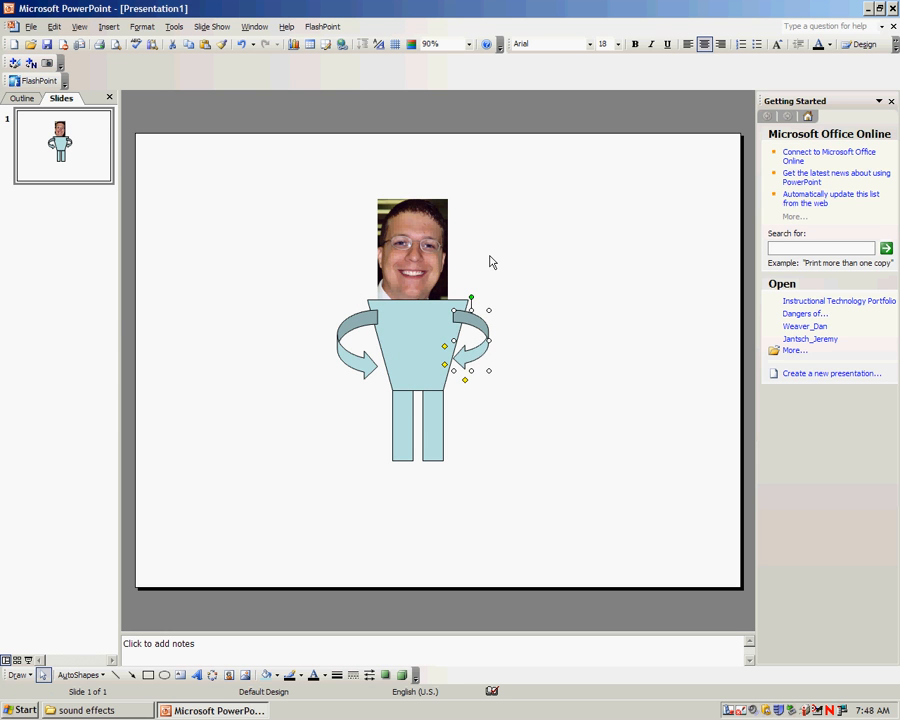
left_click(412, 247)
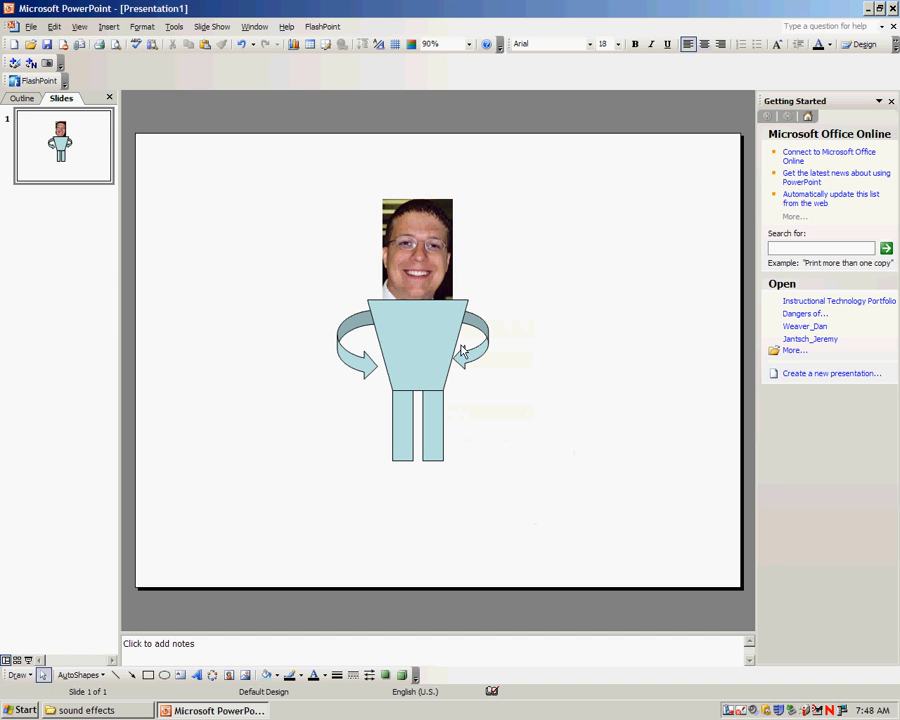
left_click(420, 330)
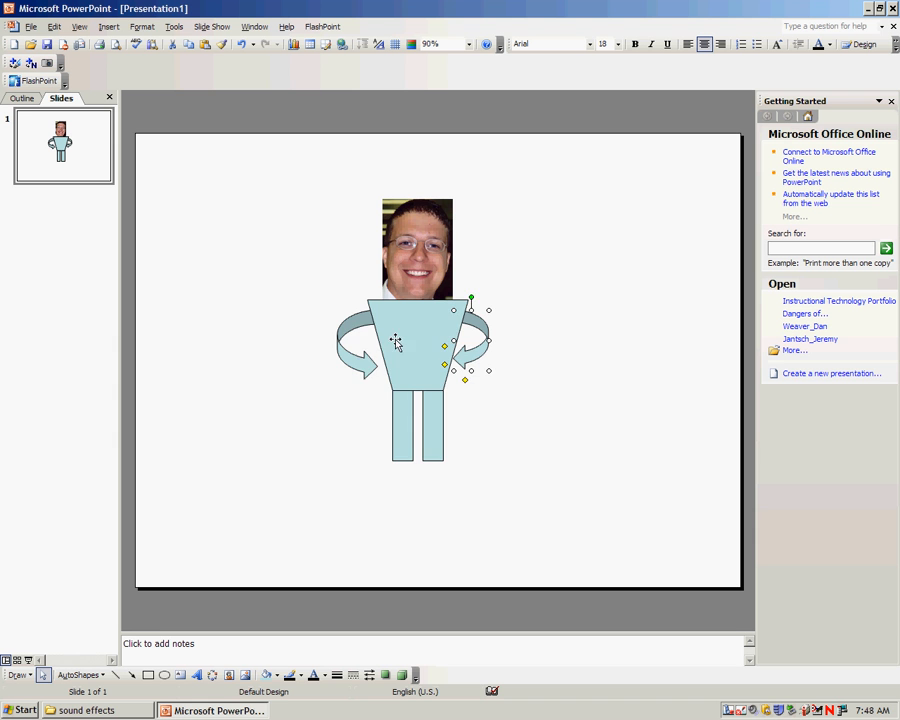
Send the right arrow arm backward so it sits behind the torso
right_click(395, 340)
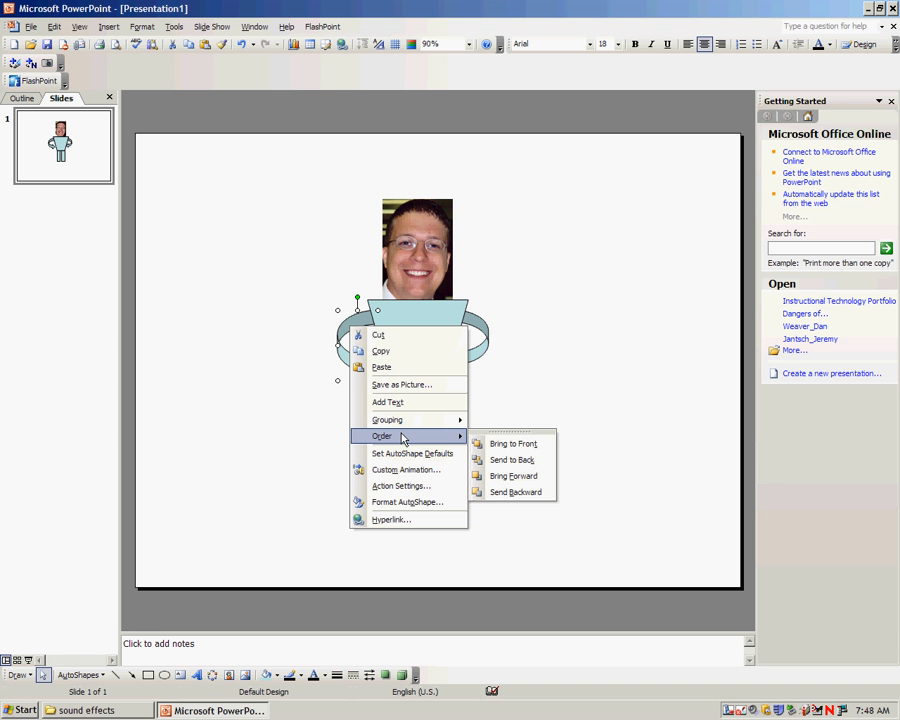
mouse_move(511, 459)
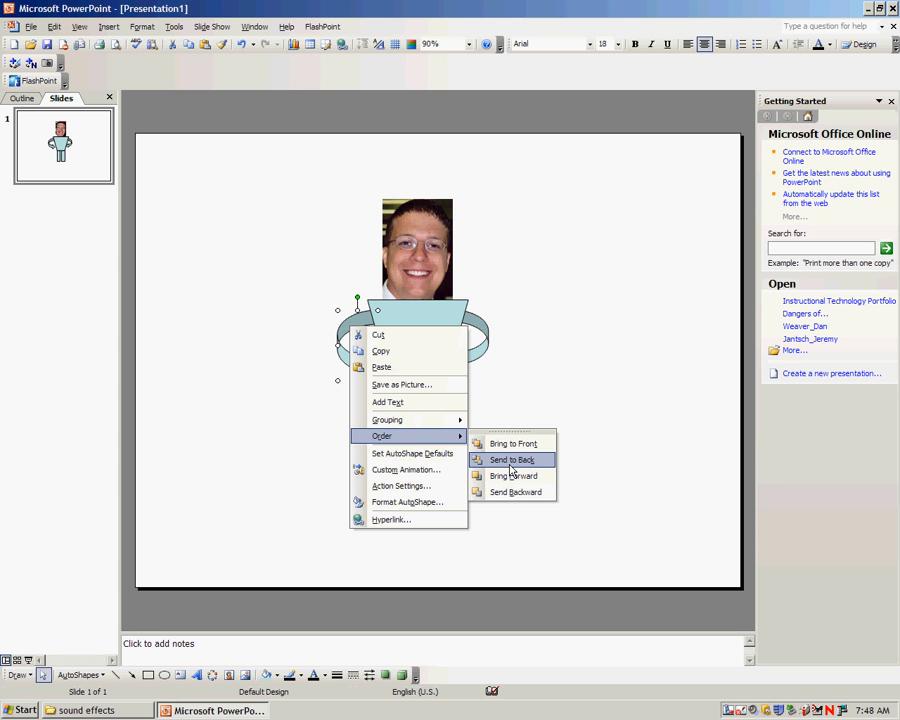
mouse_move(512, 491)
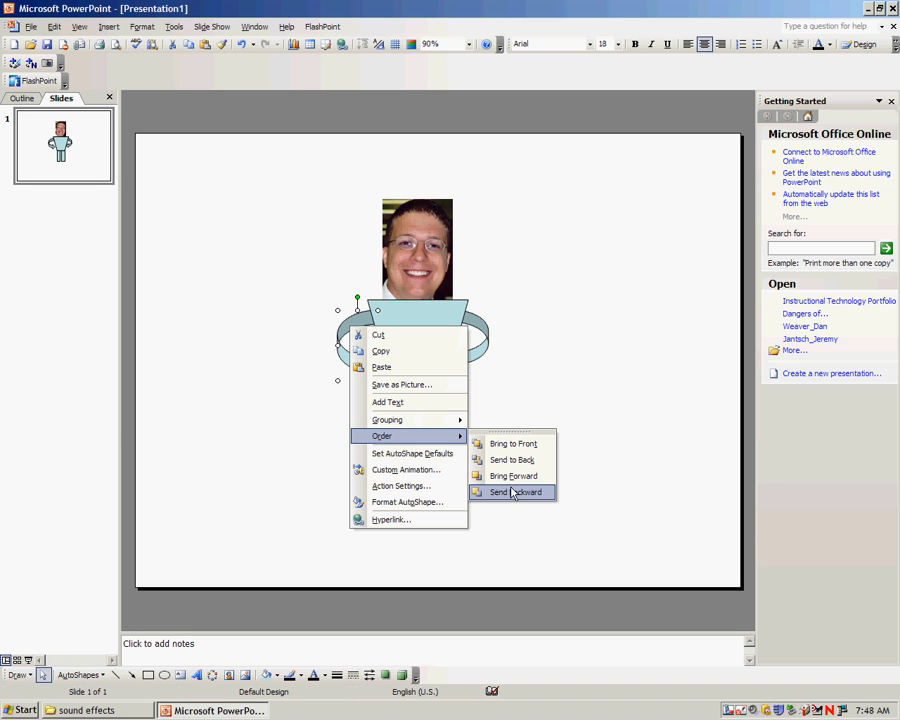
left_click(519, 491)
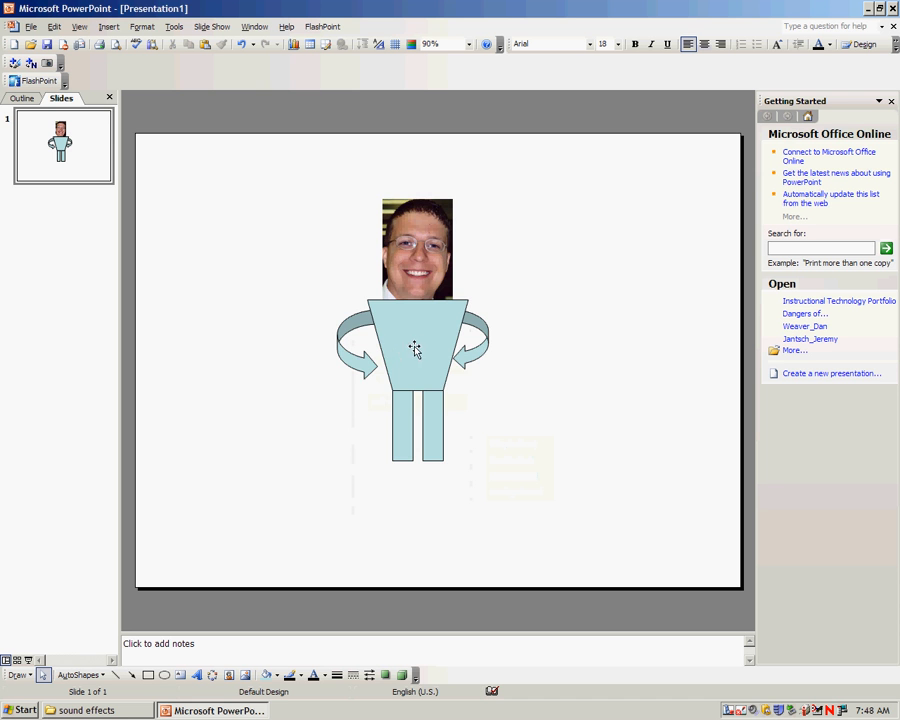
Replace the torso's flat fill with a pale blue texture from Fill Effects
double_click(415, 348)
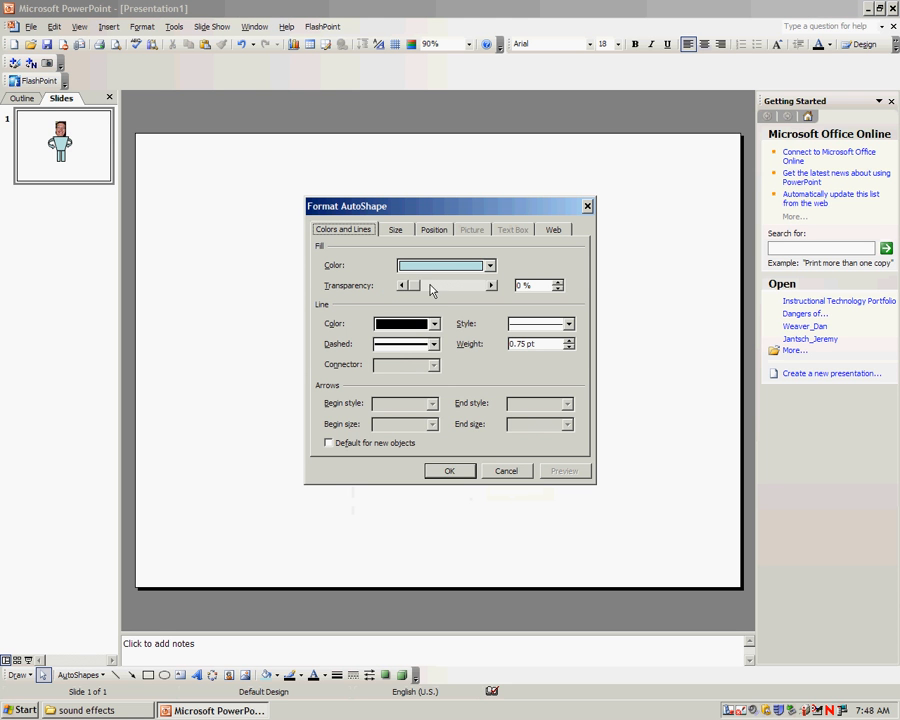
left_click(490, 265)
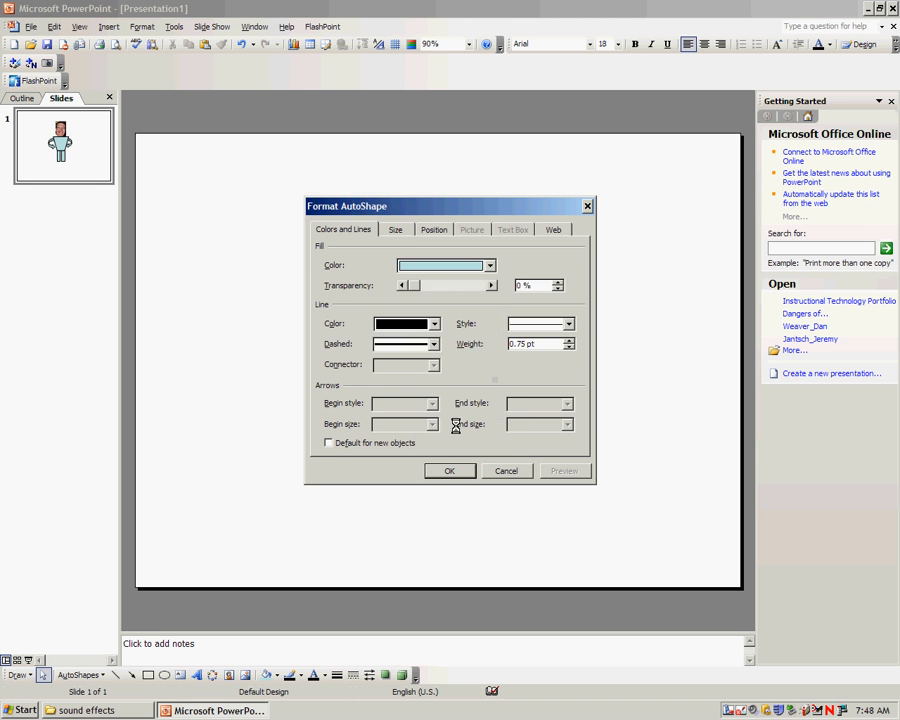
left_click(490, 265)
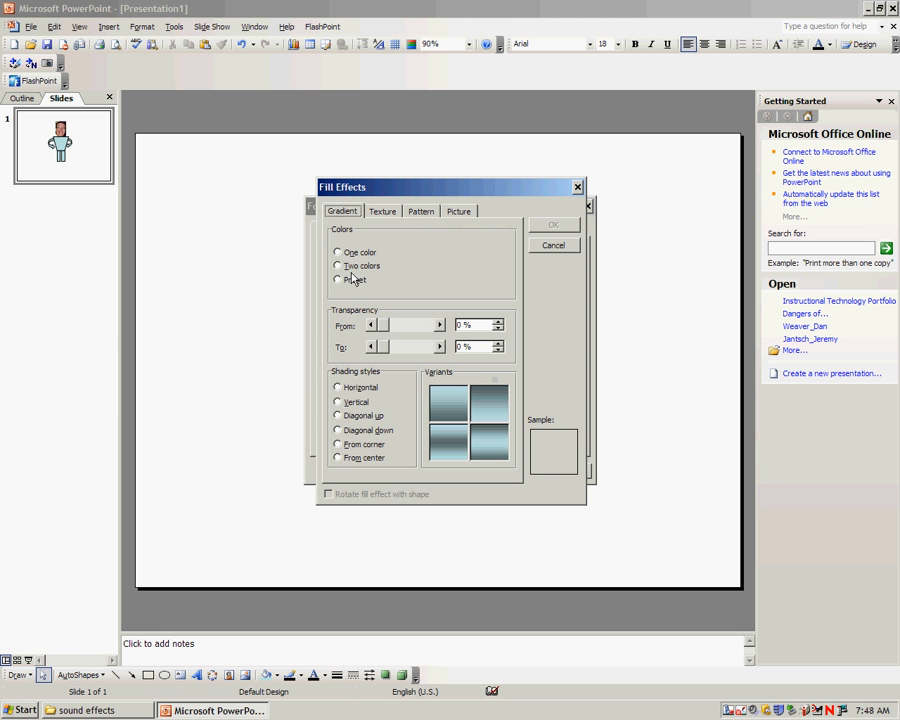
left_click(382, 211)
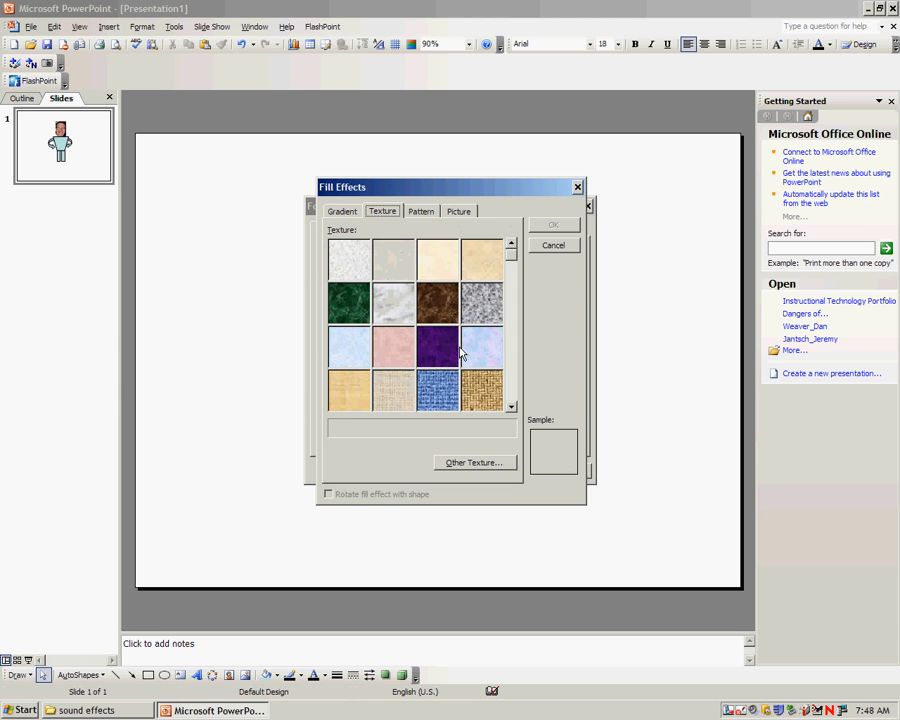
left_click(349, 348)
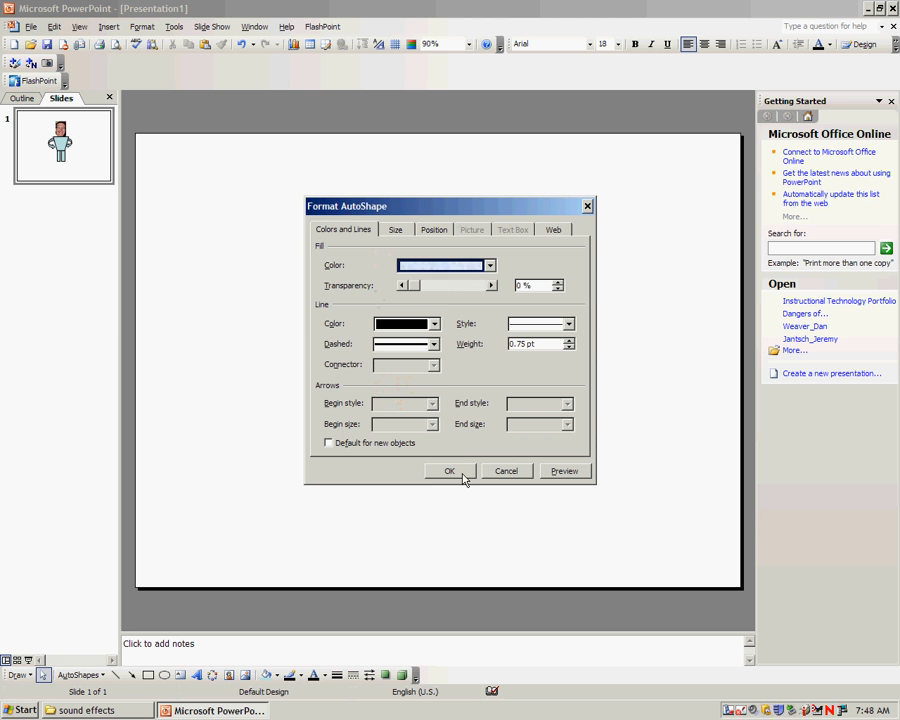
left_click(449, 471)
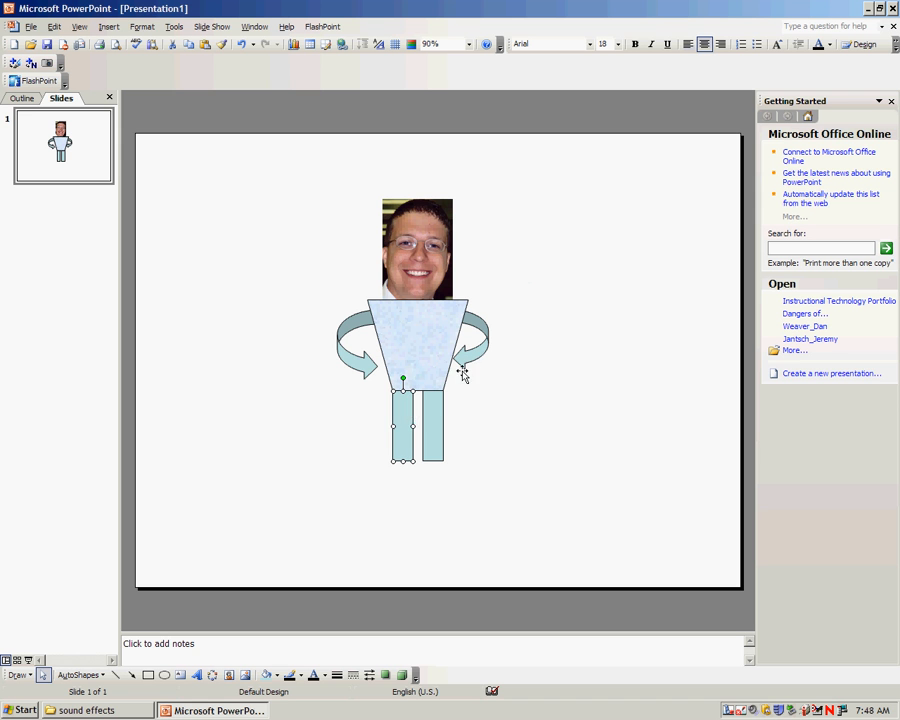
Select the legs to recolour them black
left_click(415, 345)
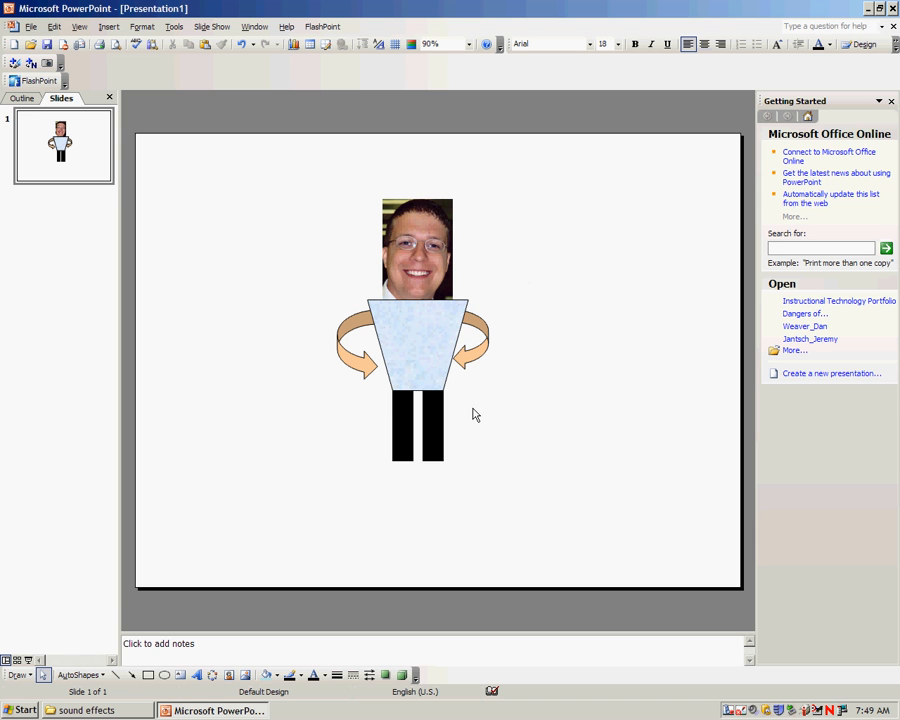
mouse_move(280, 560)
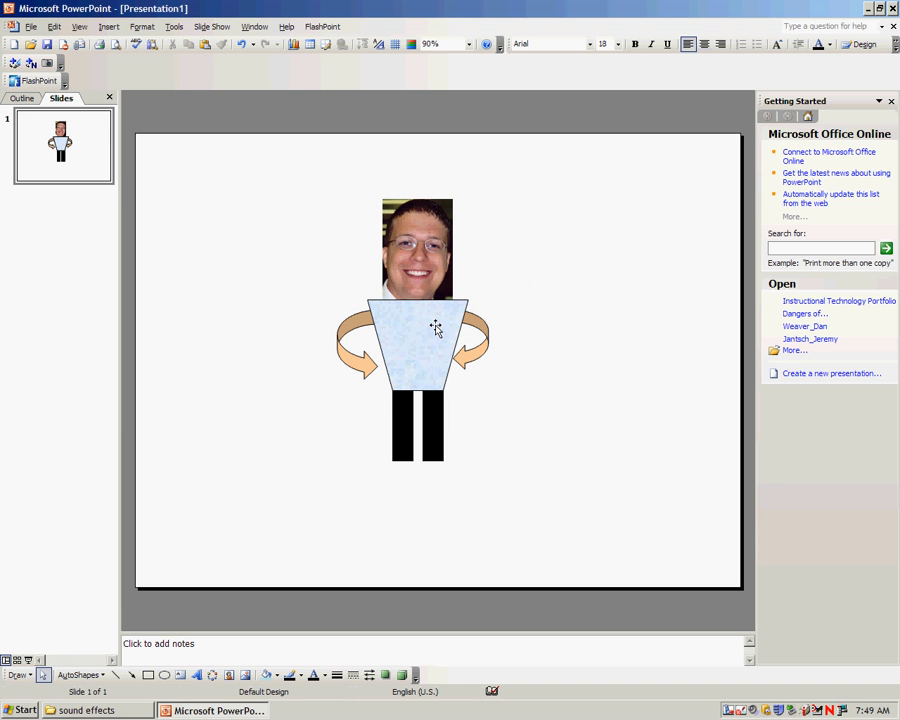
mouse_move(465, 242)
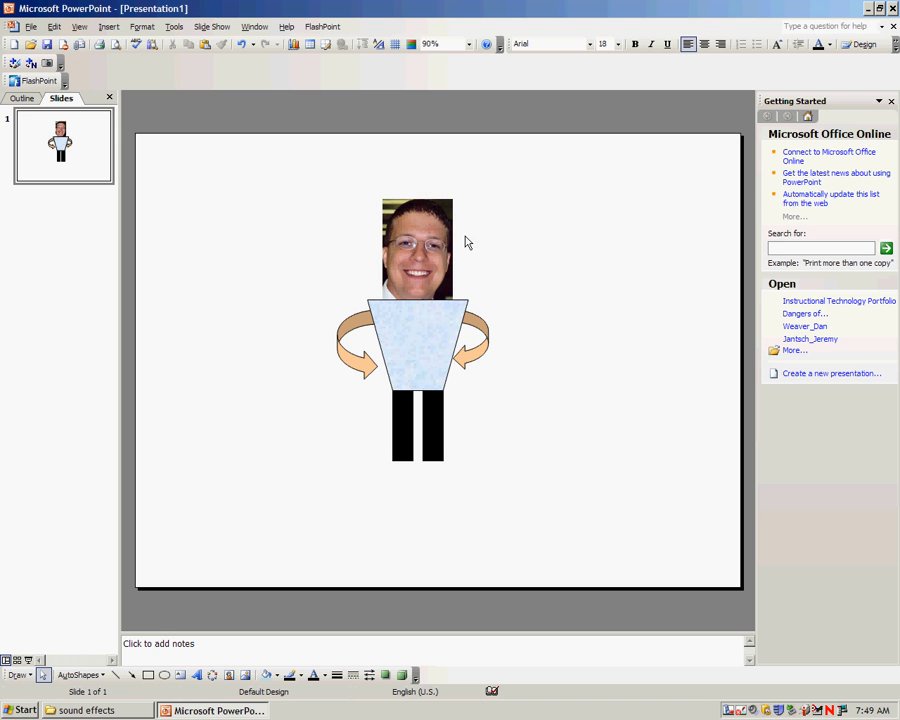
mouse_move(325, 487)
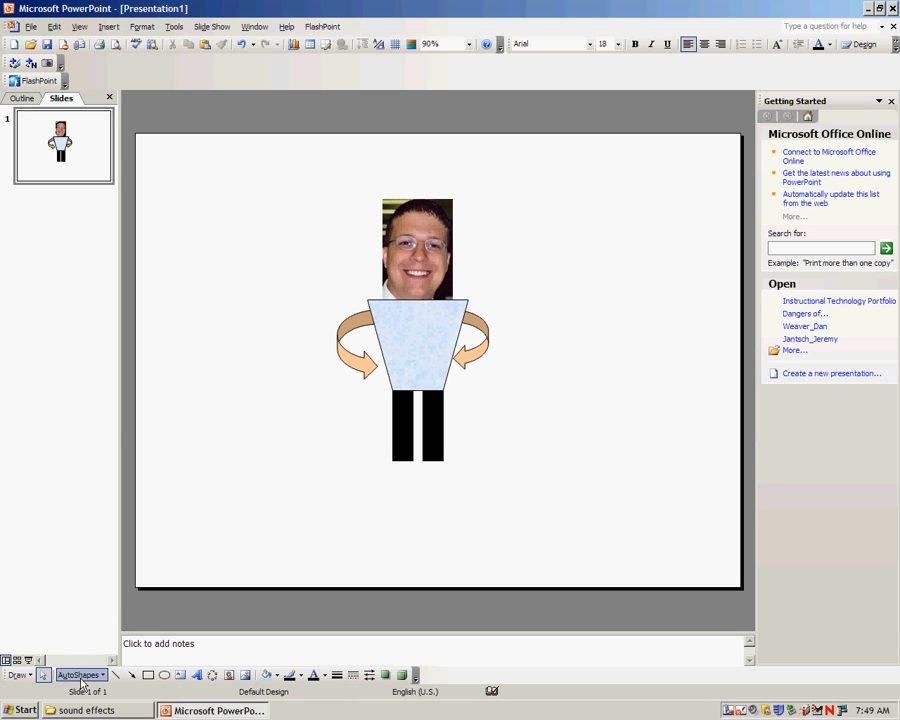
Draw a shoe under the left leg, copy it under the right leg and onto the head as an enlarged cap
left_click(78, 674)
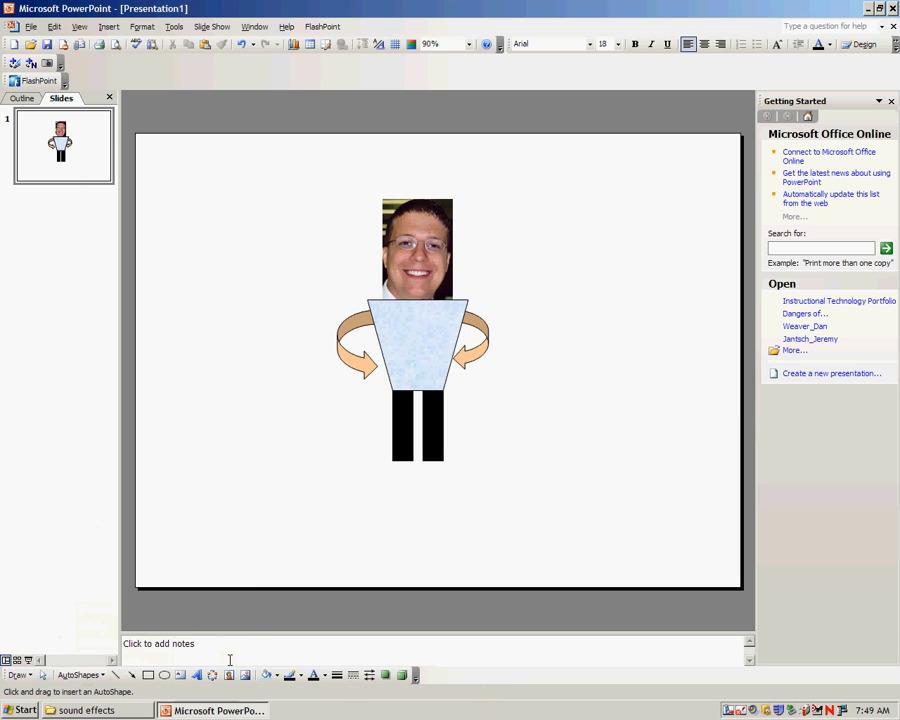
left_click_drag(210, 455, 262, 530)
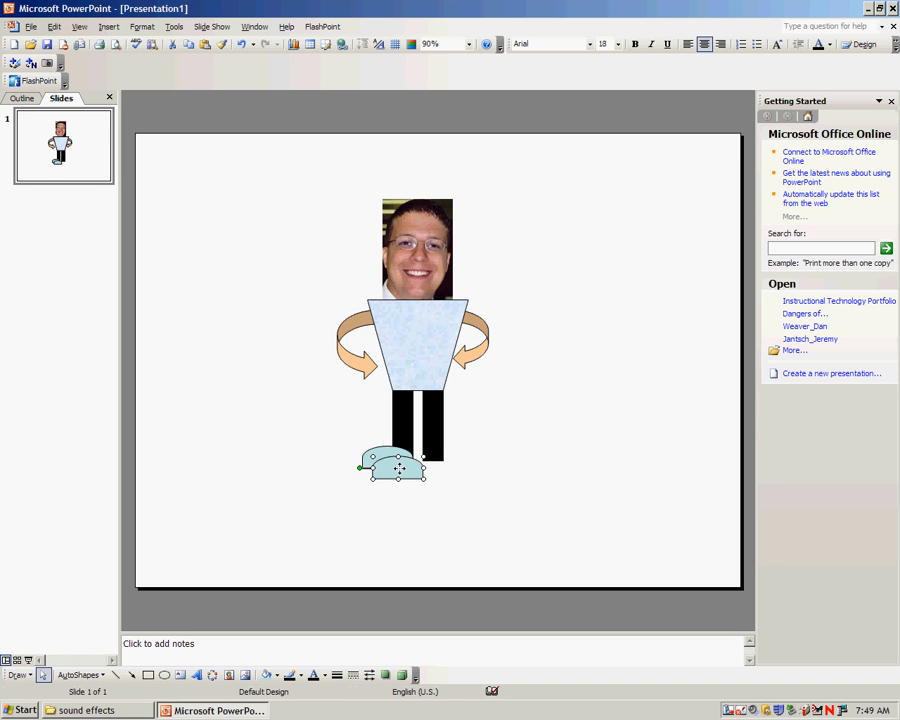
left_click_drag(395, 465, 450, 460)
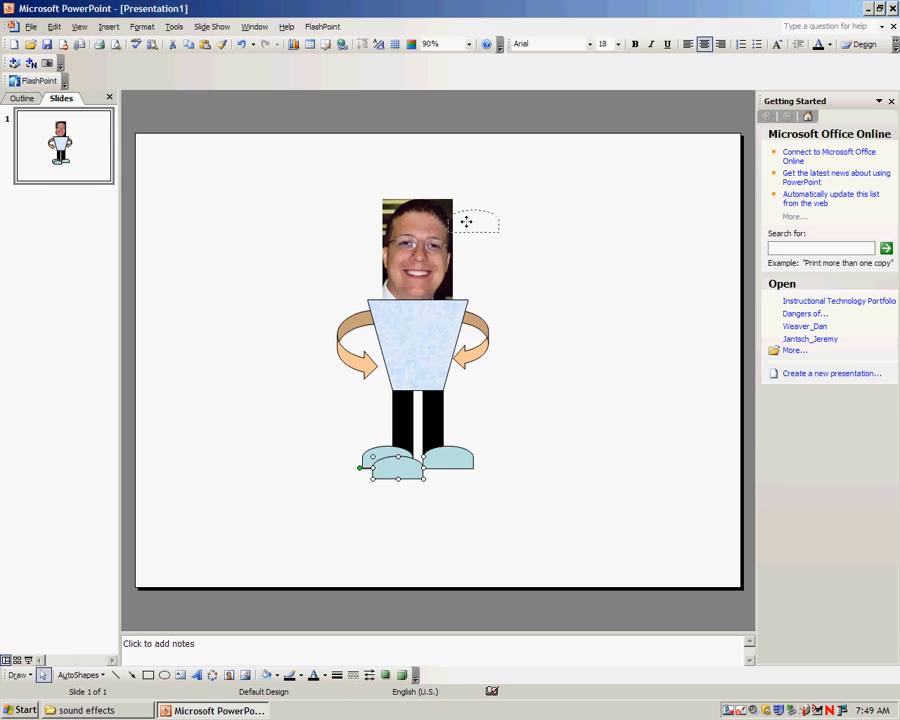
left_click_drag(400, 467, 470, 197)
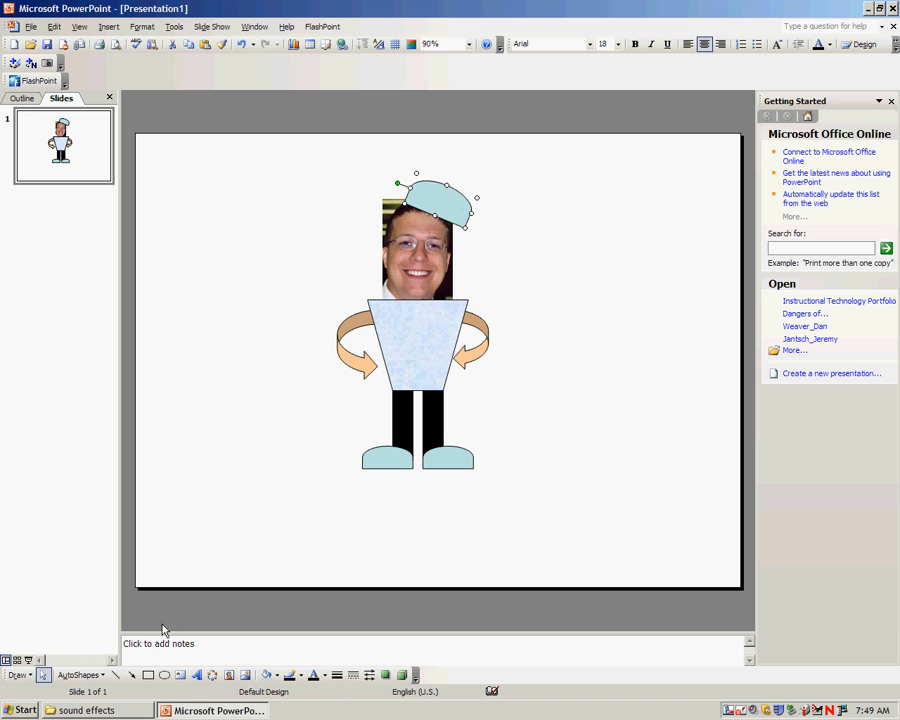
left_click_drag(510, 273, 580, 275)
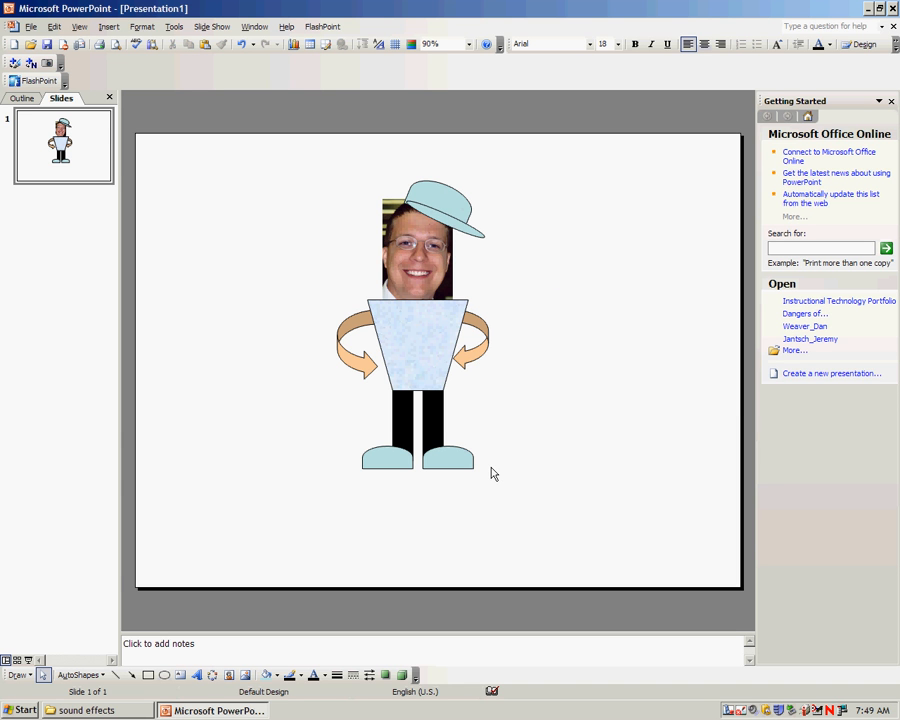
mouse_move(375, 511)
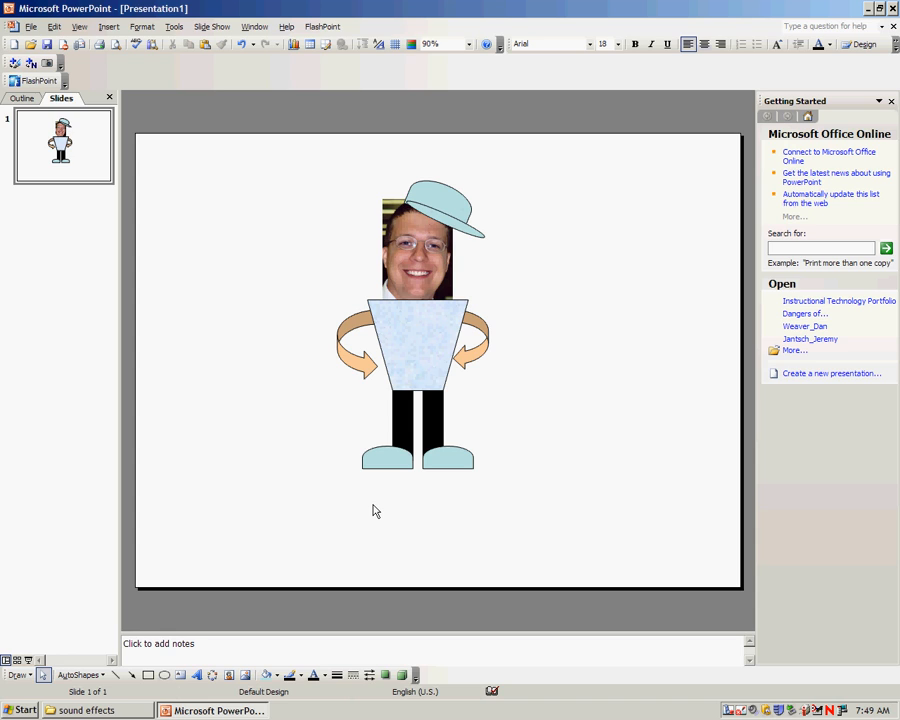